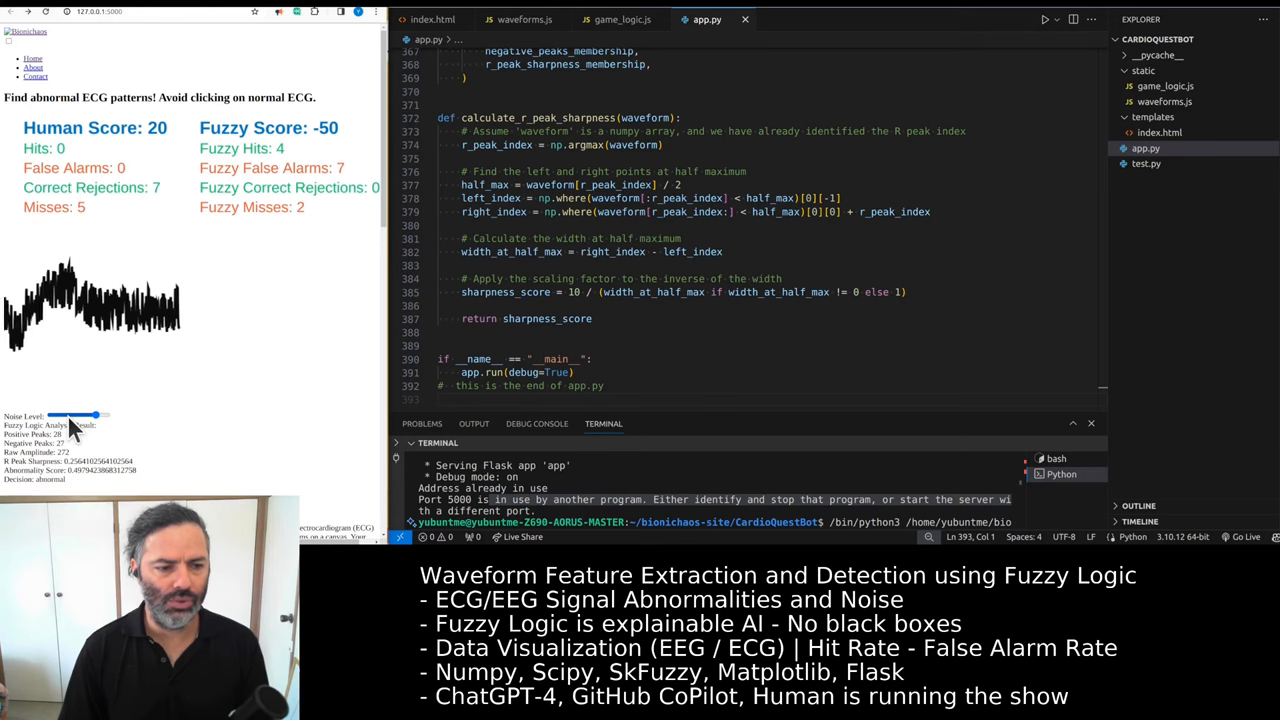
Navigate app.py up to the fuzzy_logic_analysis function
drag(100, 414, 52, 414)
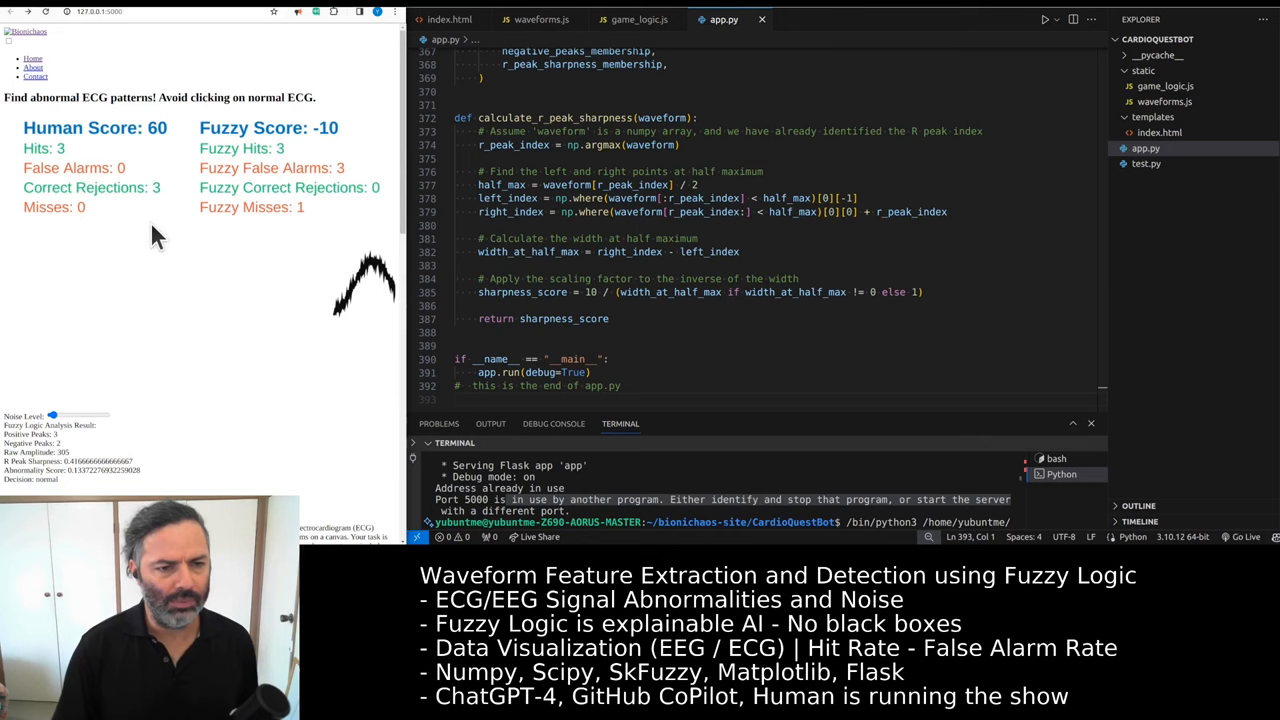
click(236, 300)
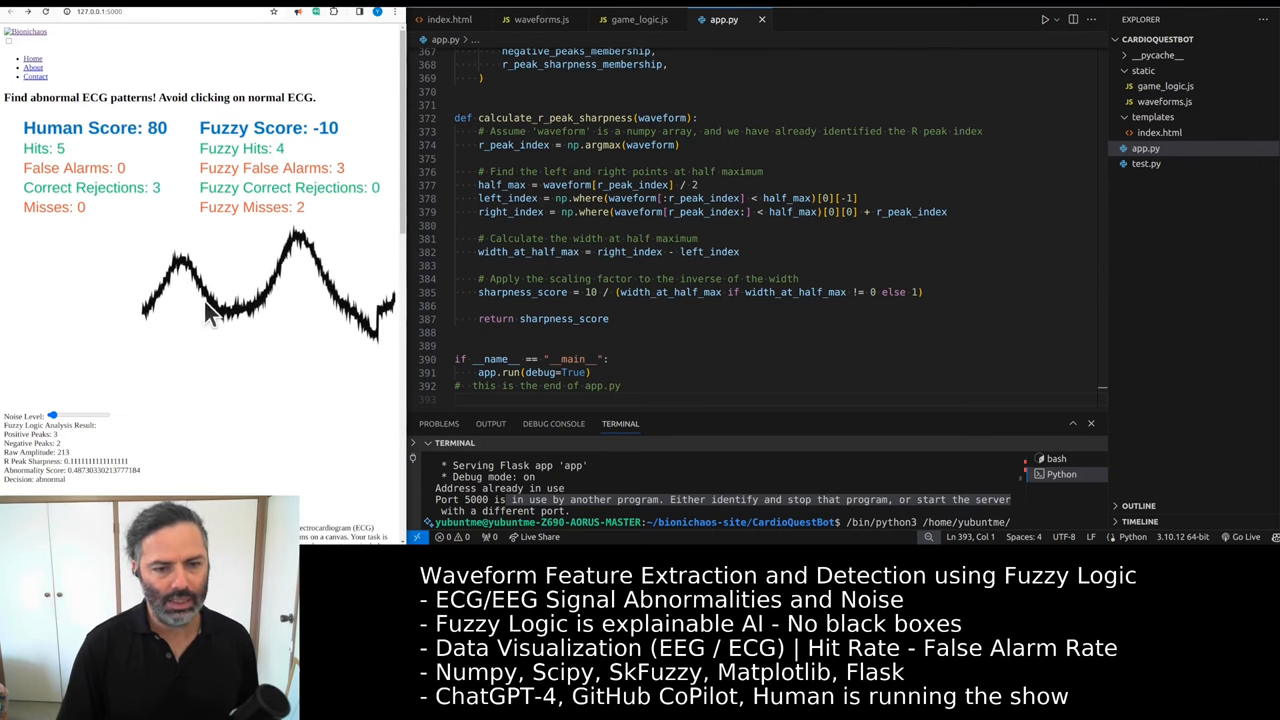
click(210, 310)
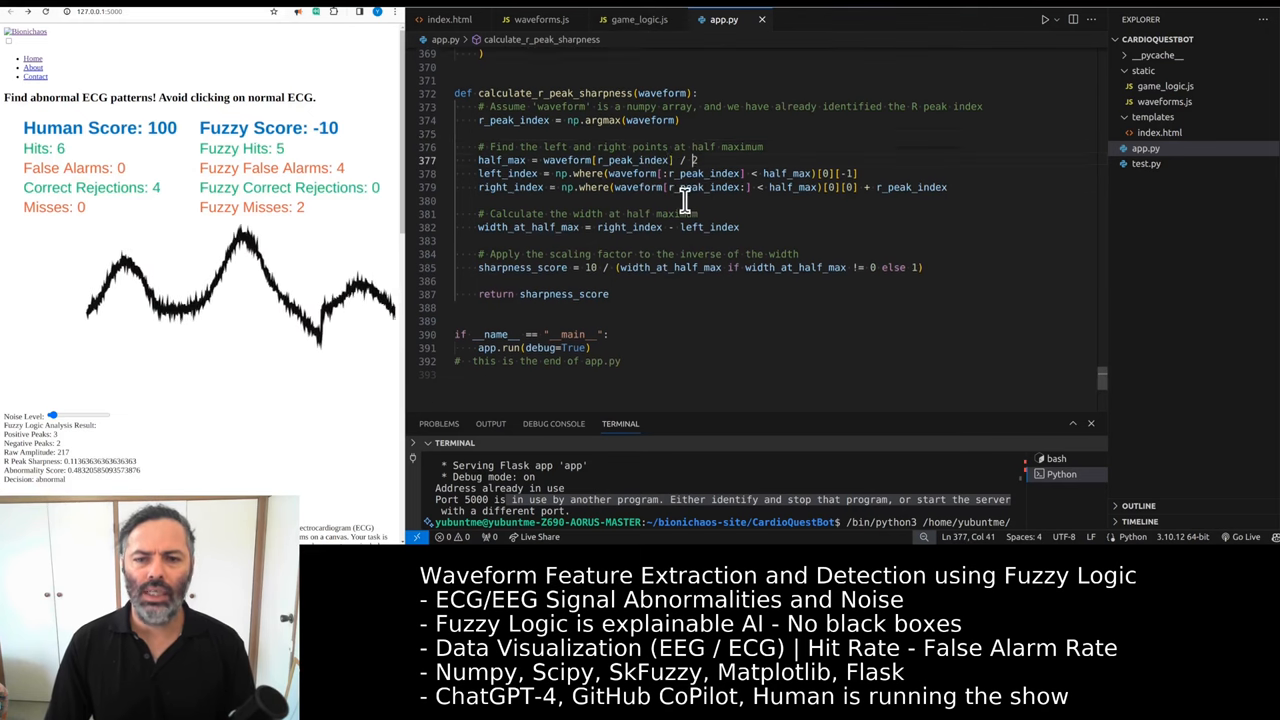
scroll(up, 3)
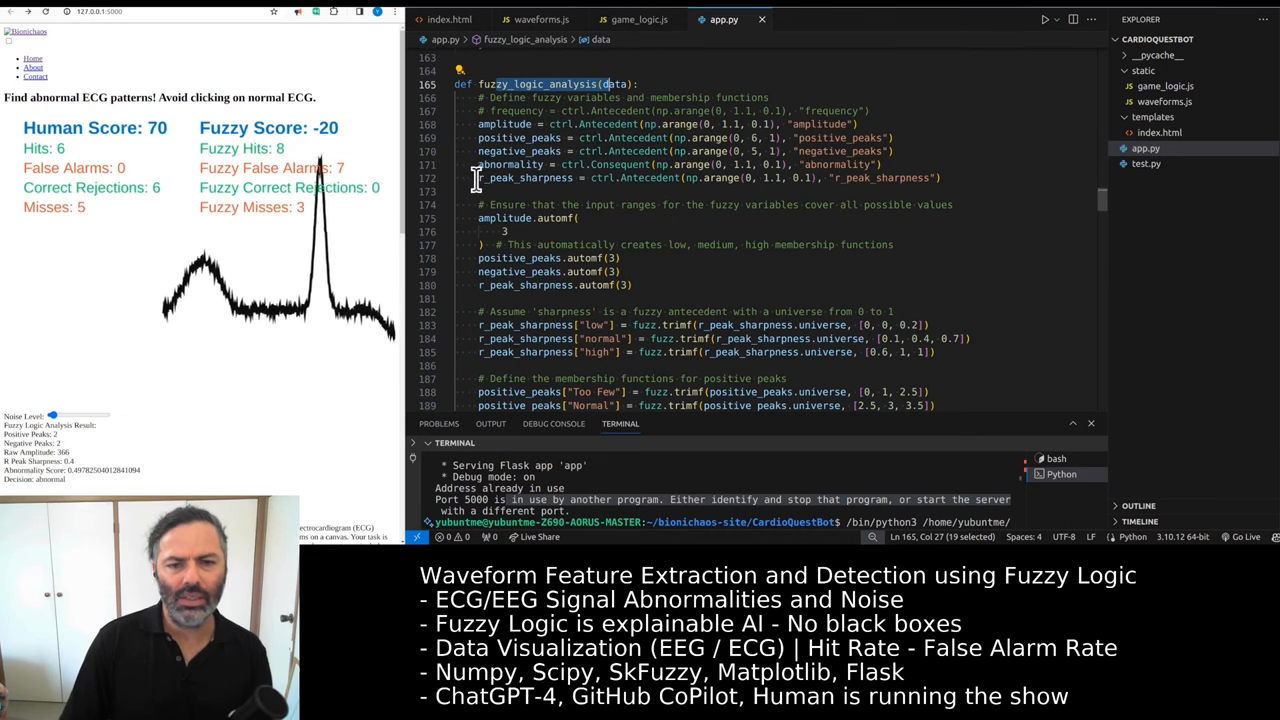
Highlight r_peak_sharpness and review the peak, amplitude and abnormality membership definitions
double_click(530, 176)
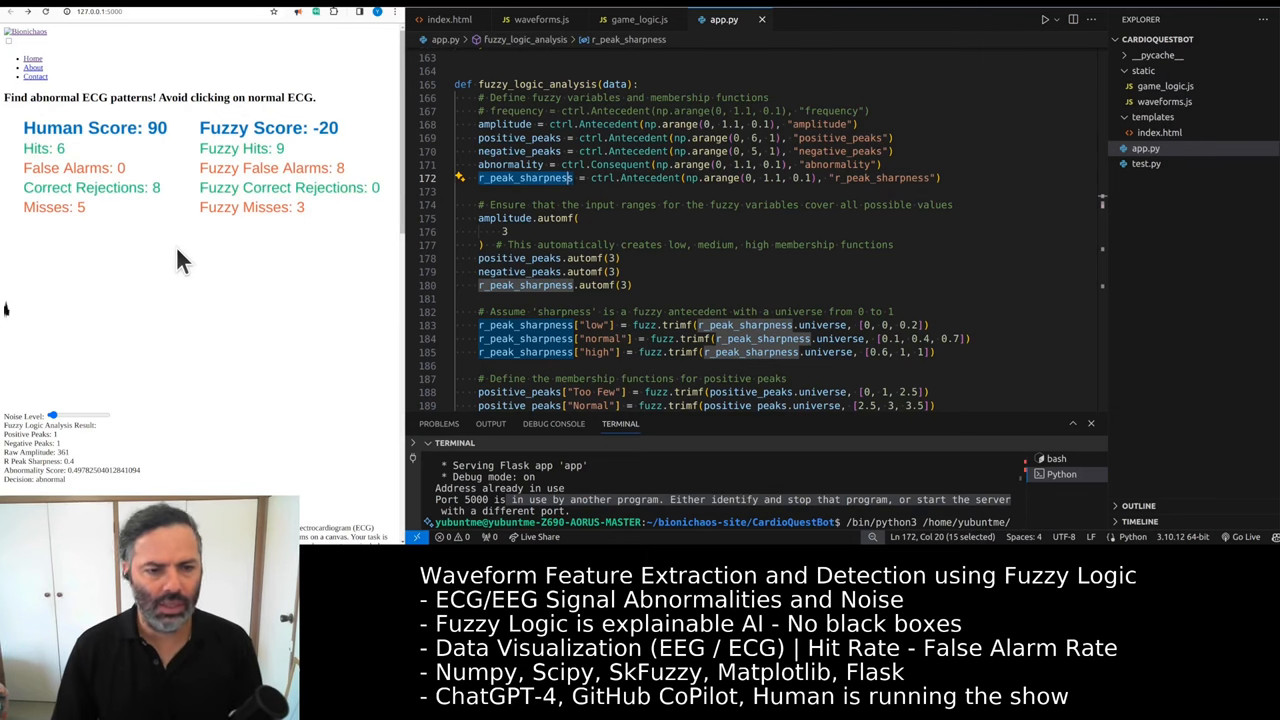
click(210, 280)
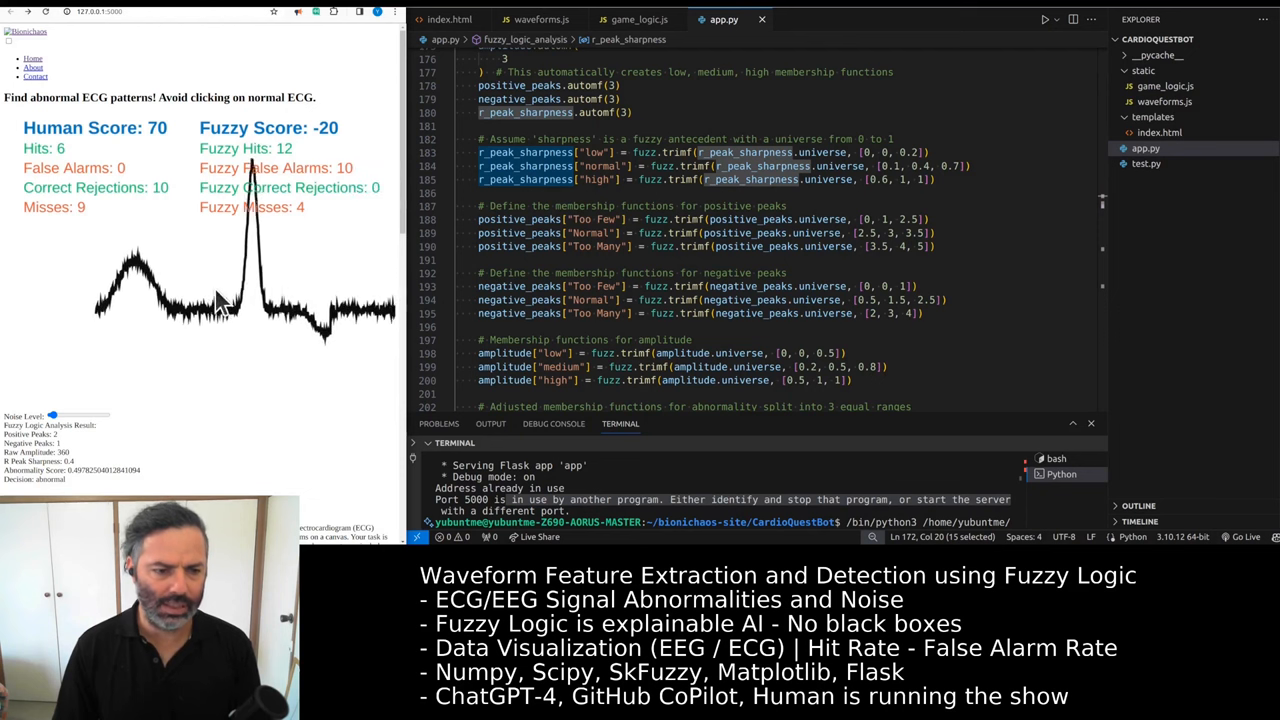
click(220, 300)
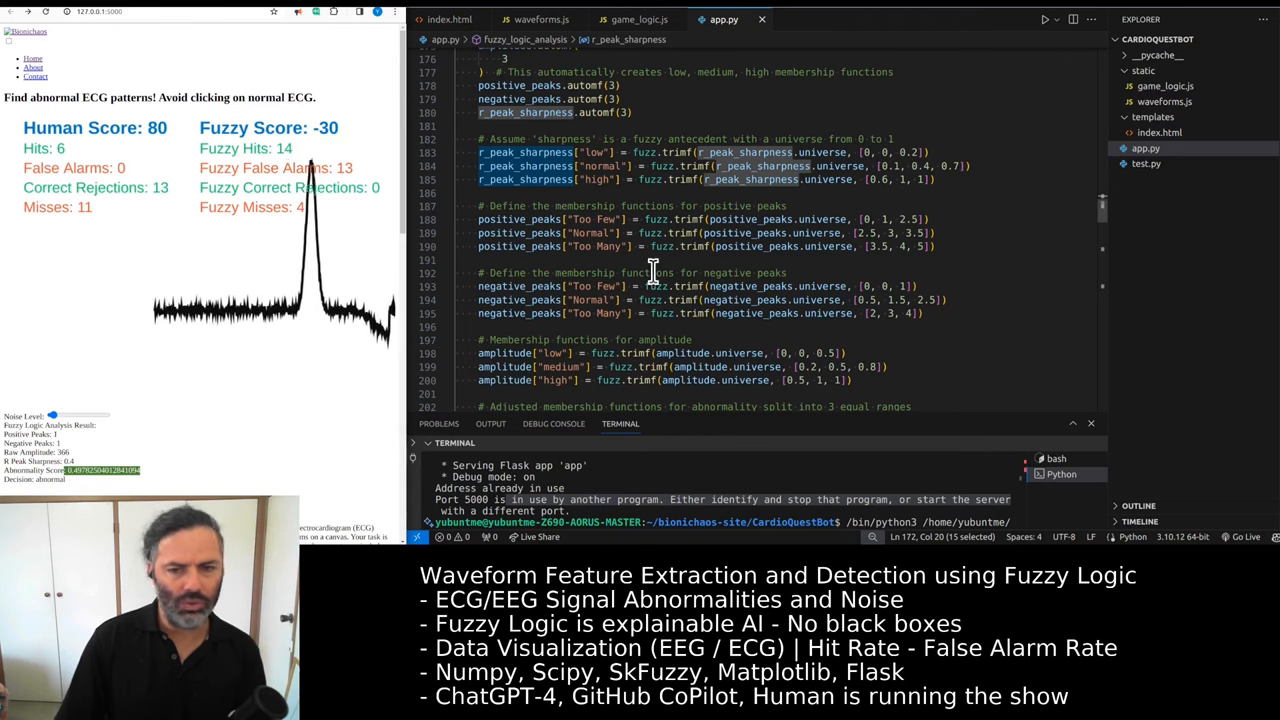
mouse_move(700, 246)
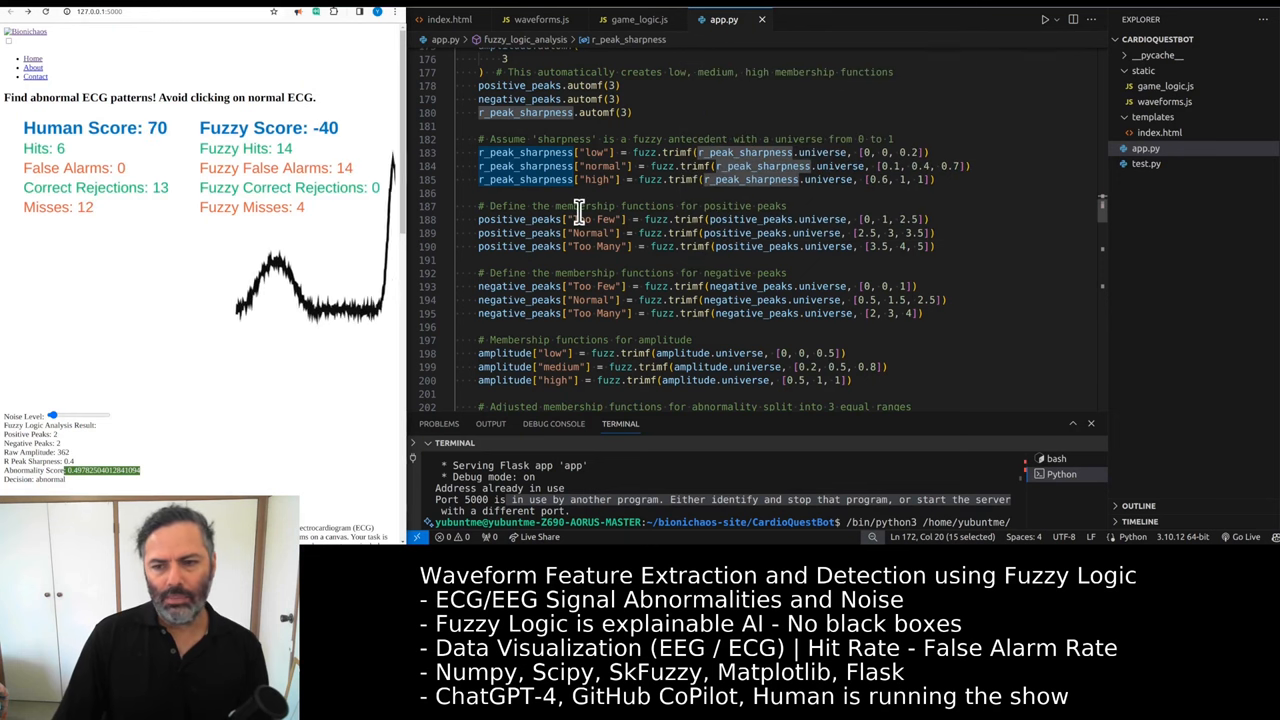
scroll(down, 3)
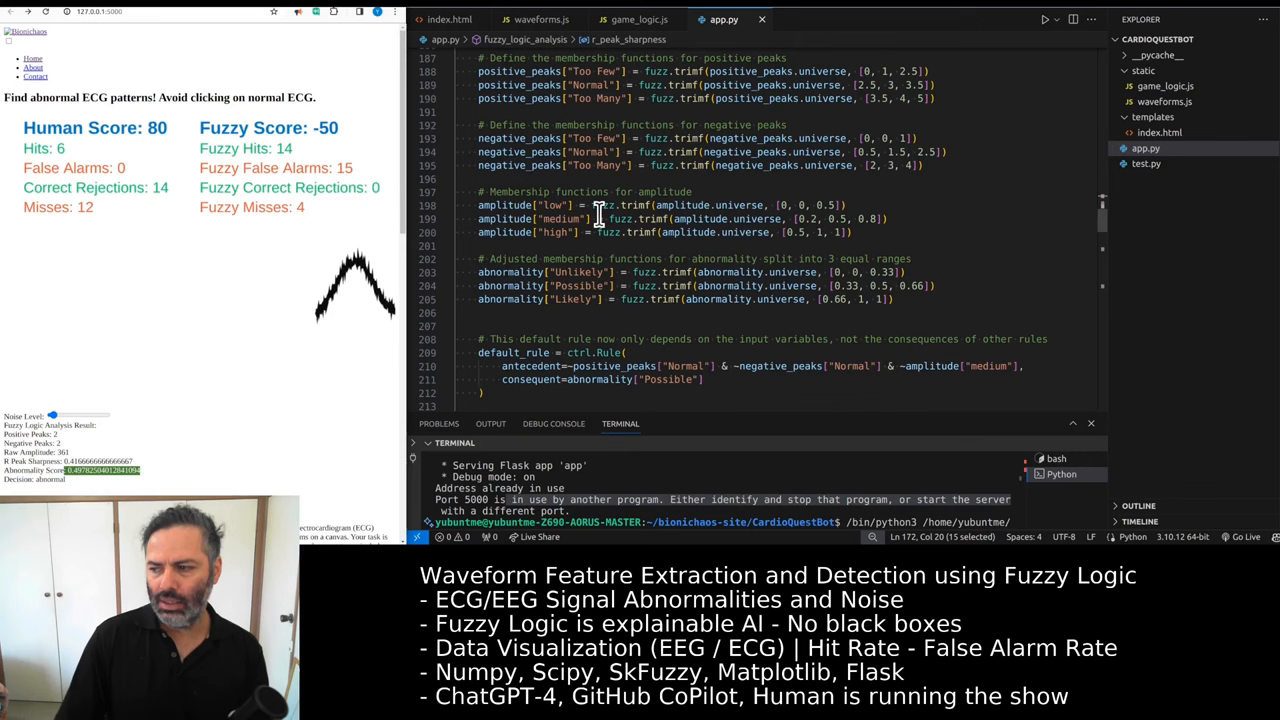
Scroll back to the sharpness, peak and amplitude membership definitions
scroll(up, 3)
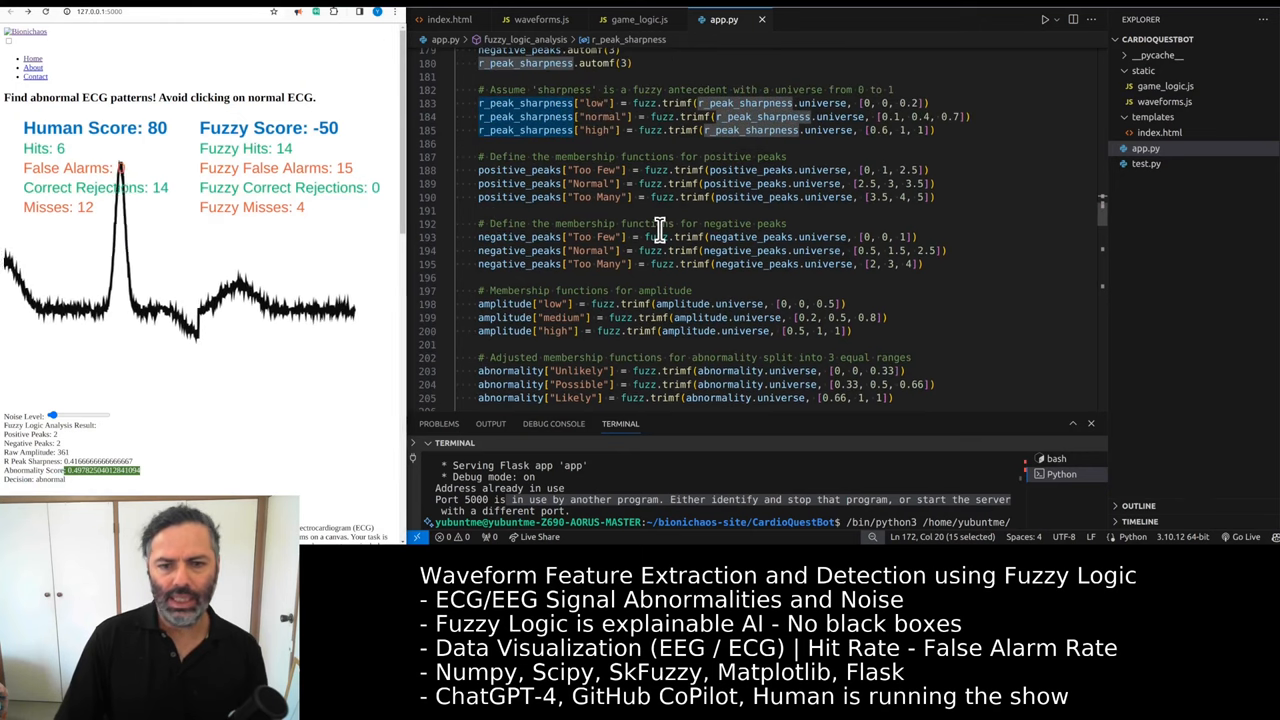
mouse_move(664, 236)
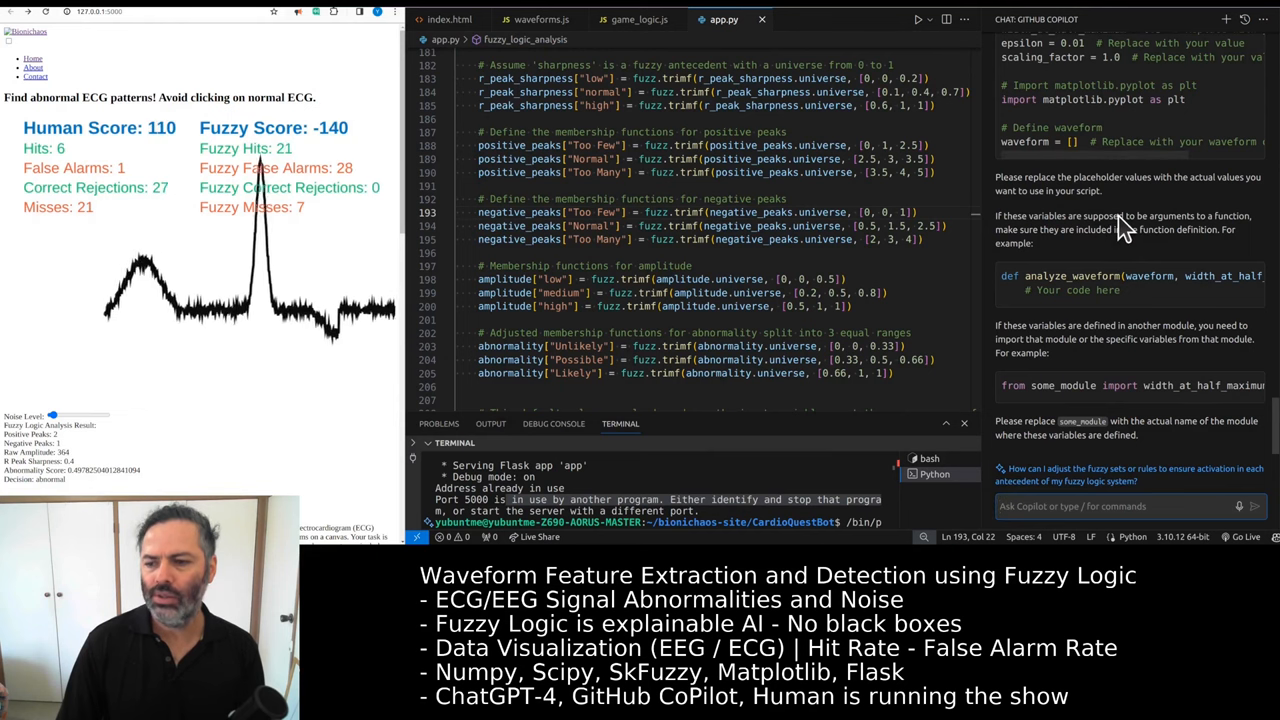
Ask Copilot in a new chat whether raw amplitude needs calibrating, then search app.py for amplitude
click(1226, 20)
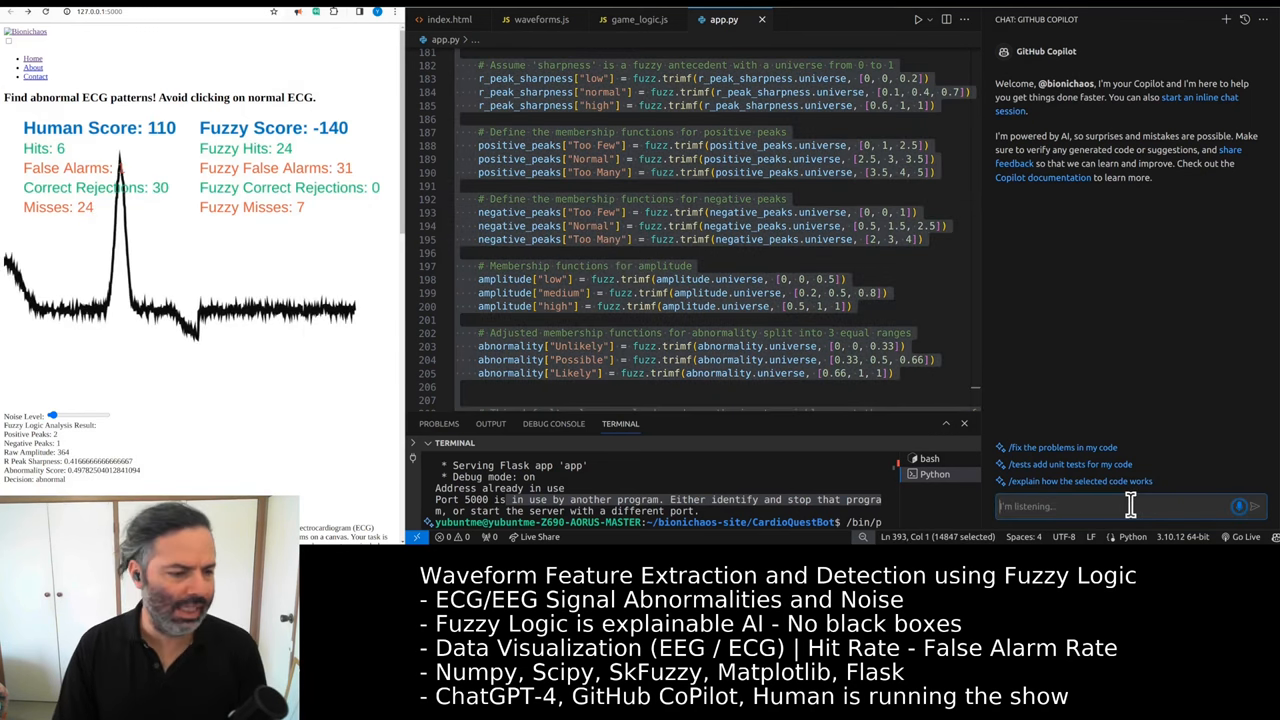
text(It is there a calibration for their raw amplitude? Do)
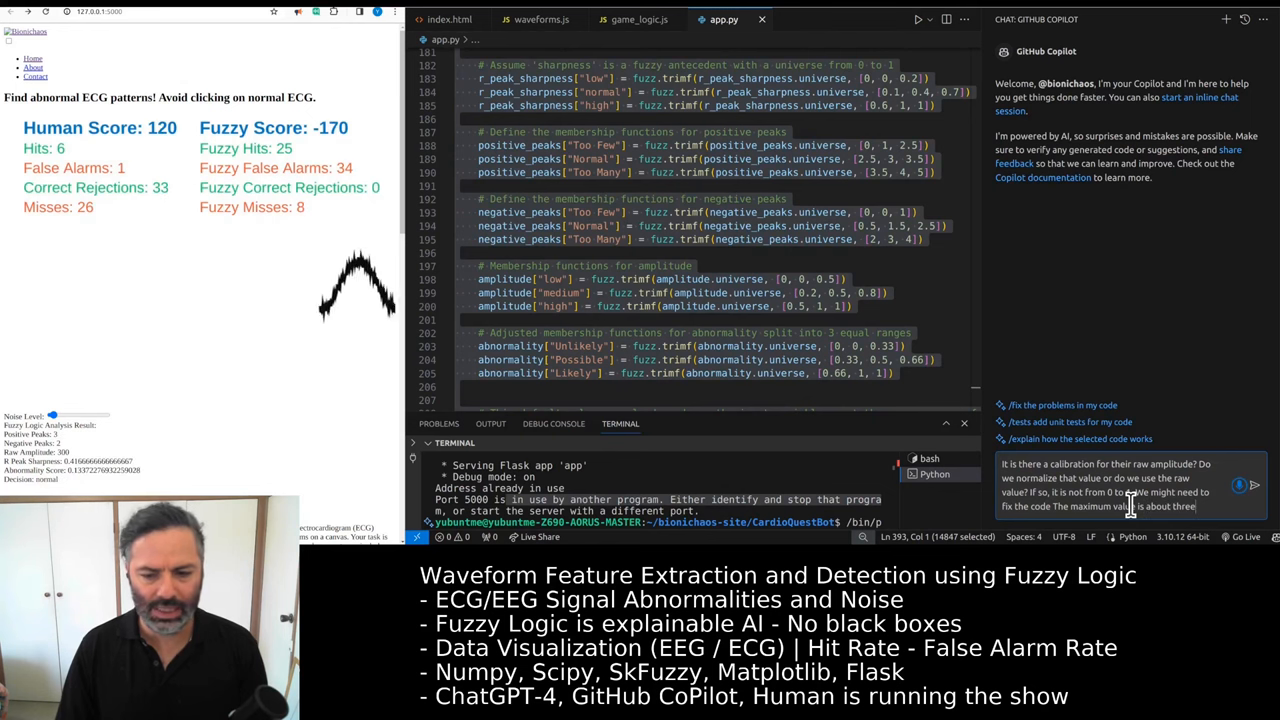
click(1254, 486)
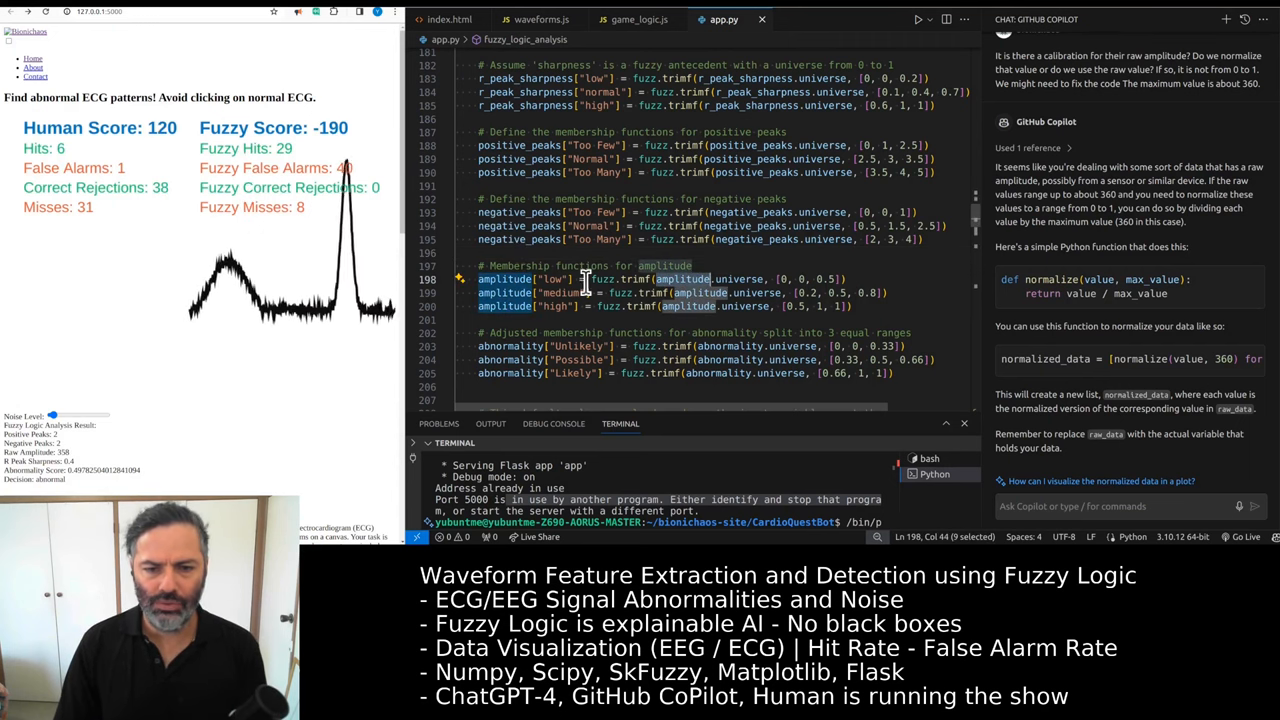
key(ctrl+f)
text(# normalize)
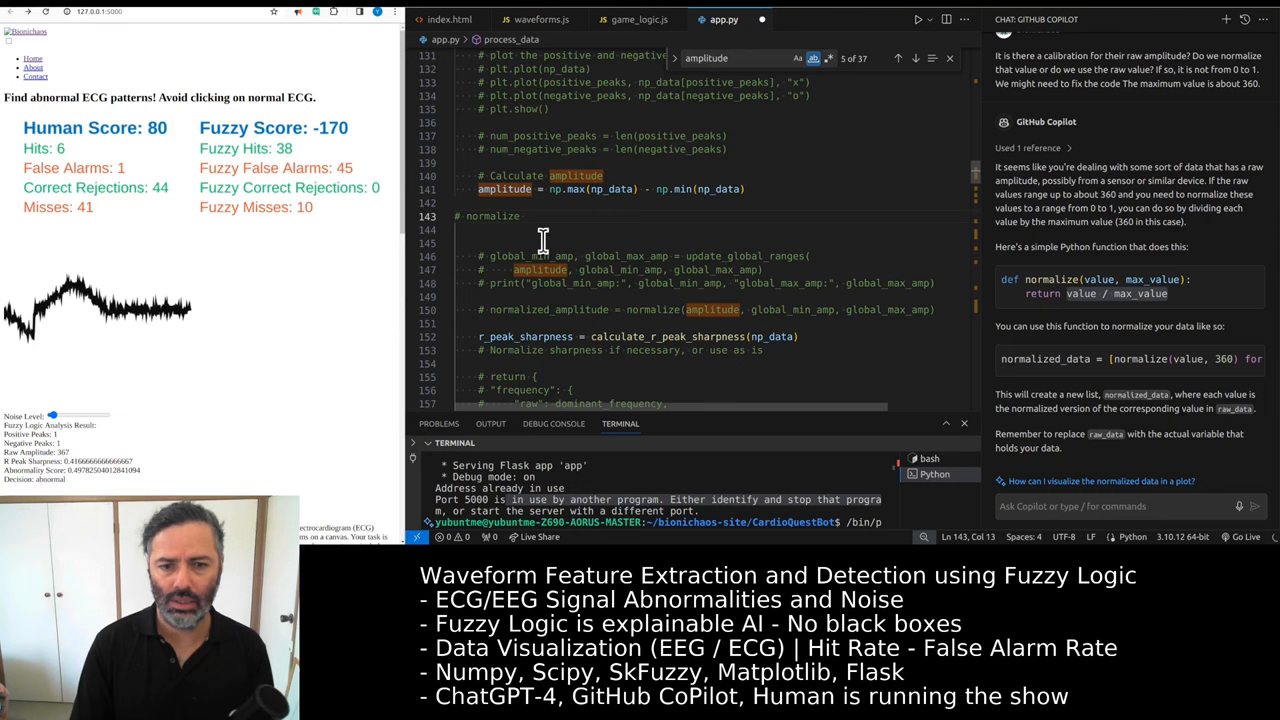
Normalize amplitude in process_data by dividing it by a max value constant
text(using max)
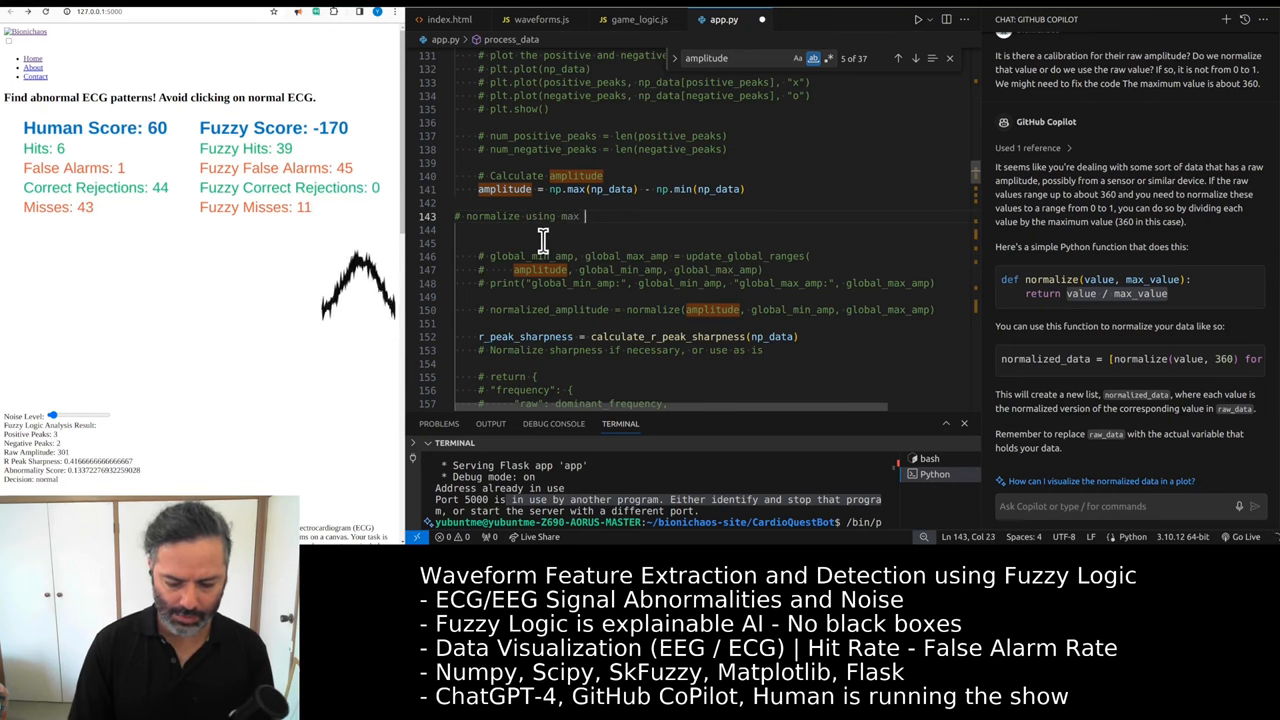
text(value of 400)
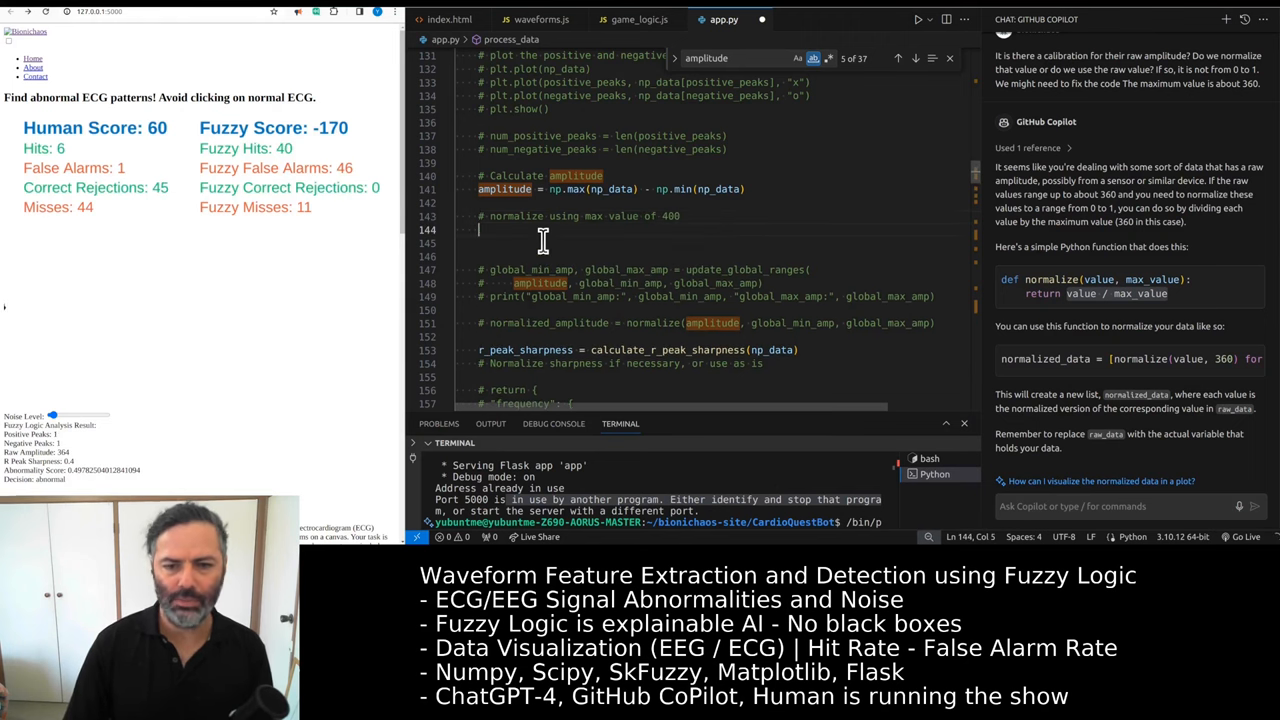
text(amplitude = amplitude / 400)
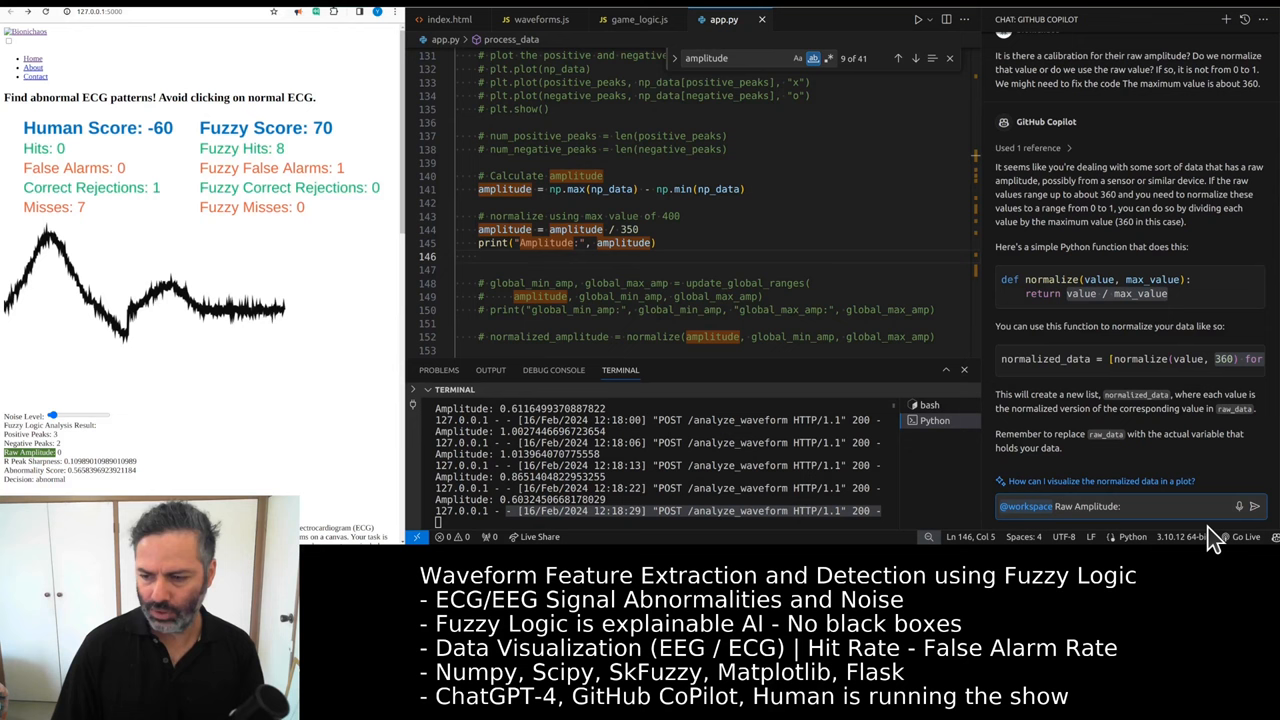
Finish the ChatGPT message about the code not working and read its logging and validation tips
text(is not)
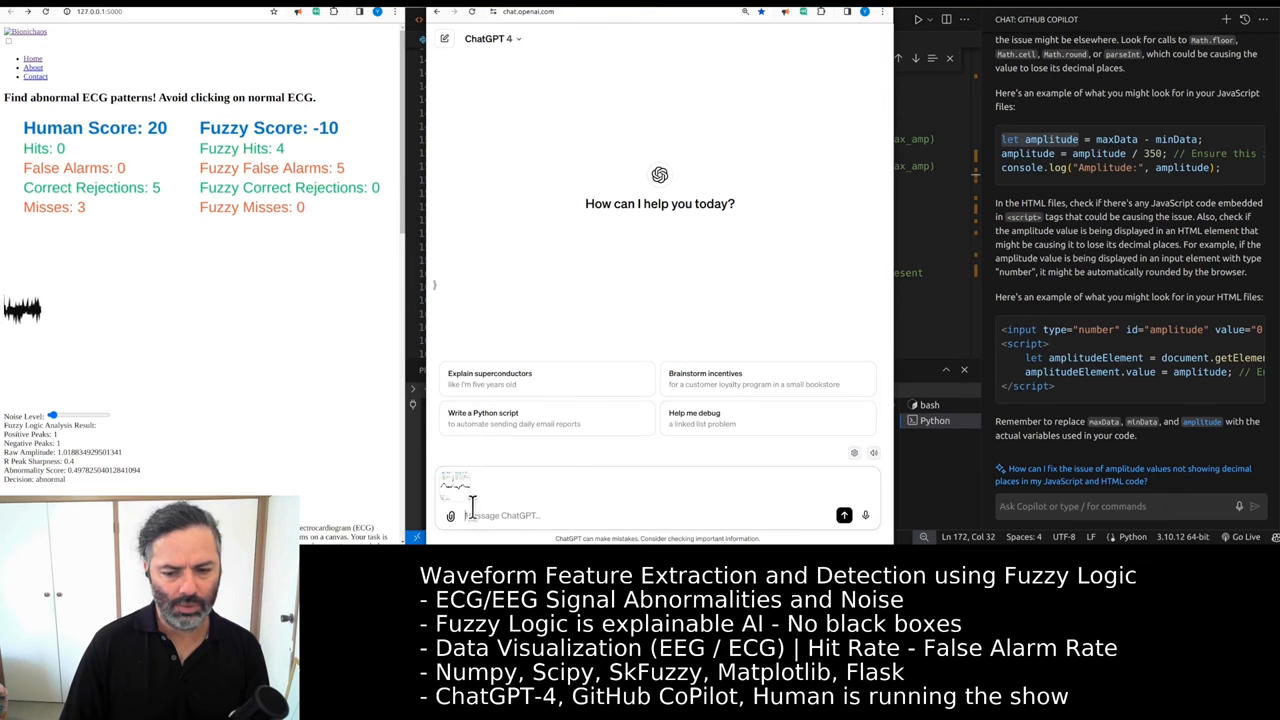
text(This)
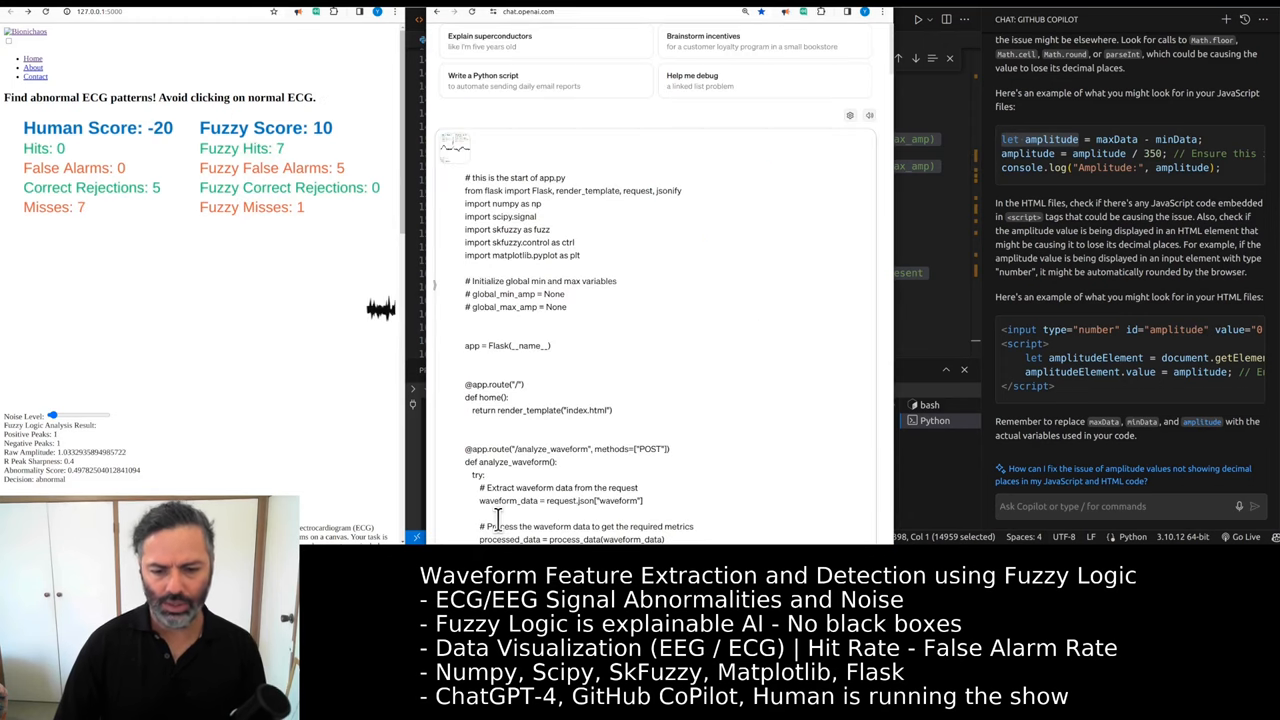
scroll(down, 3)
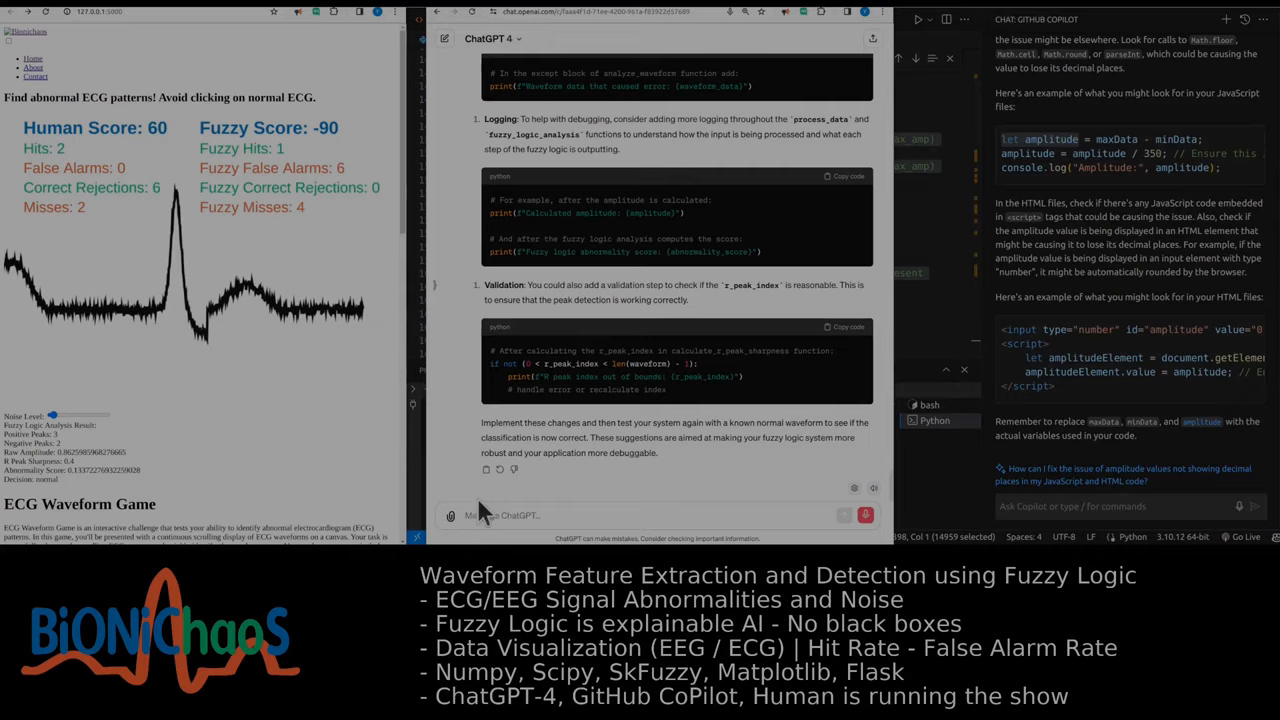
Begin a follow-up asking to go over the membership functions
text(hey can we go over each)
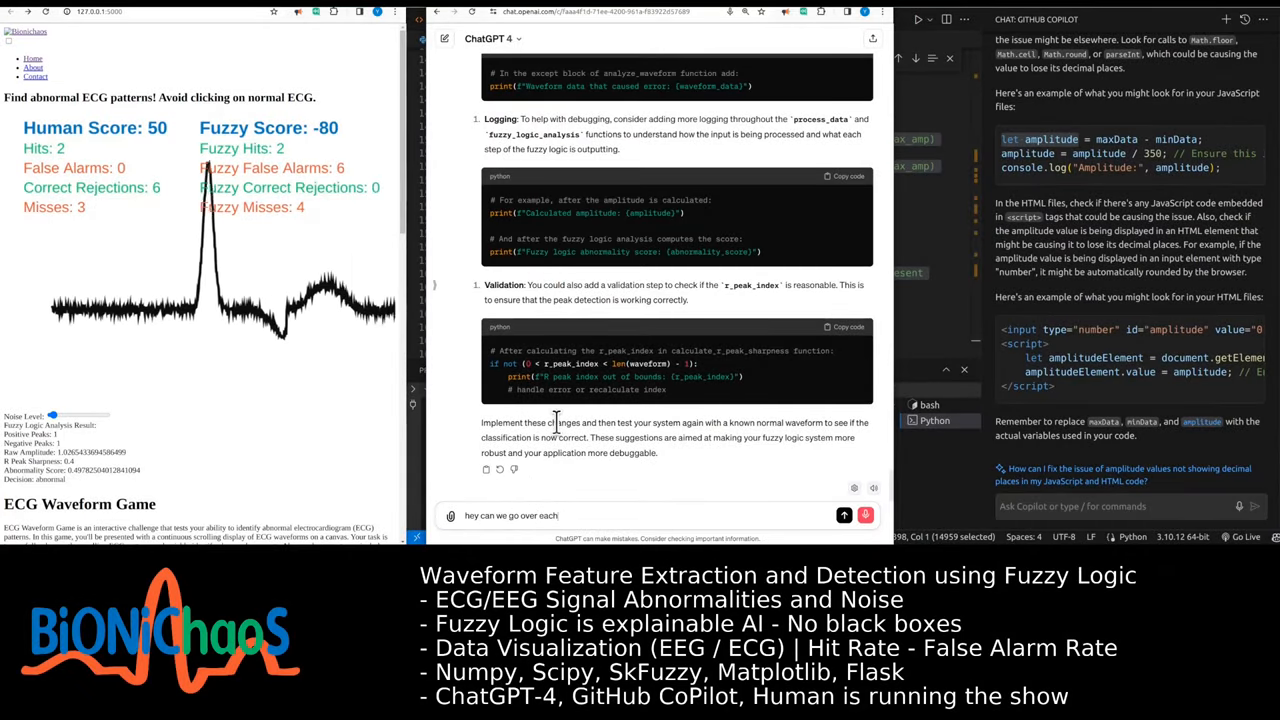
text(membership function)
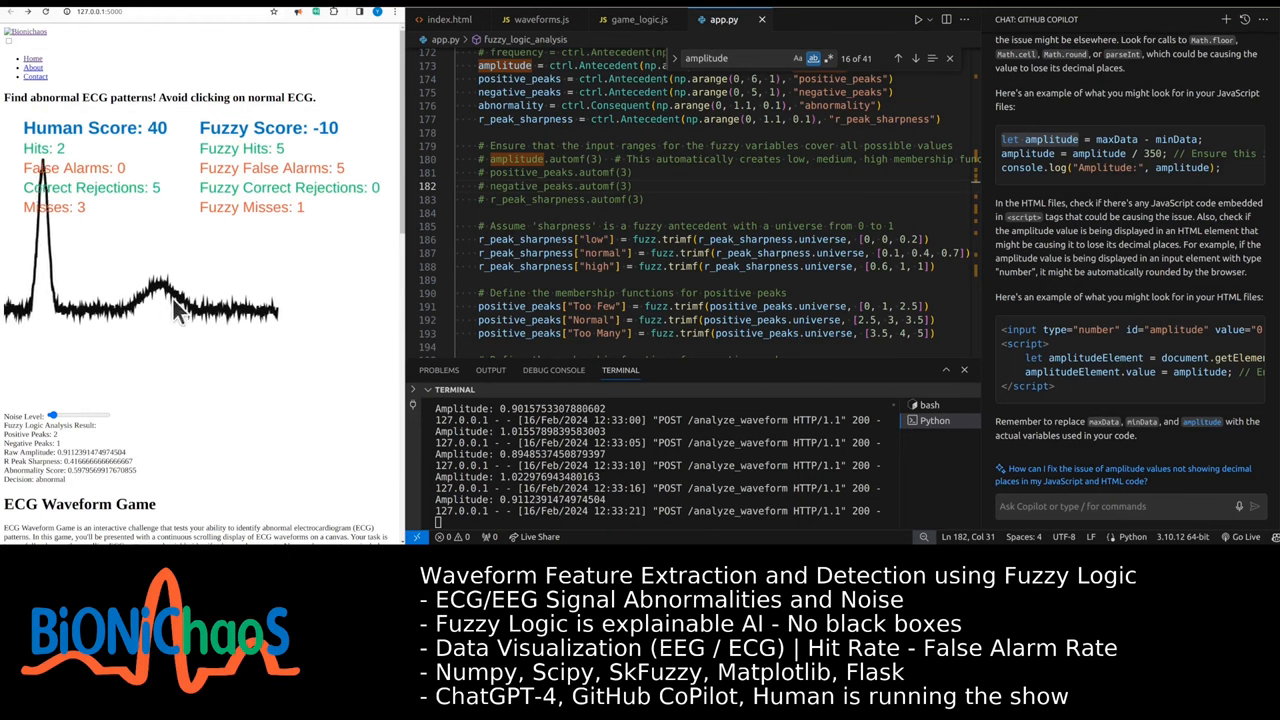
click(176, 310)
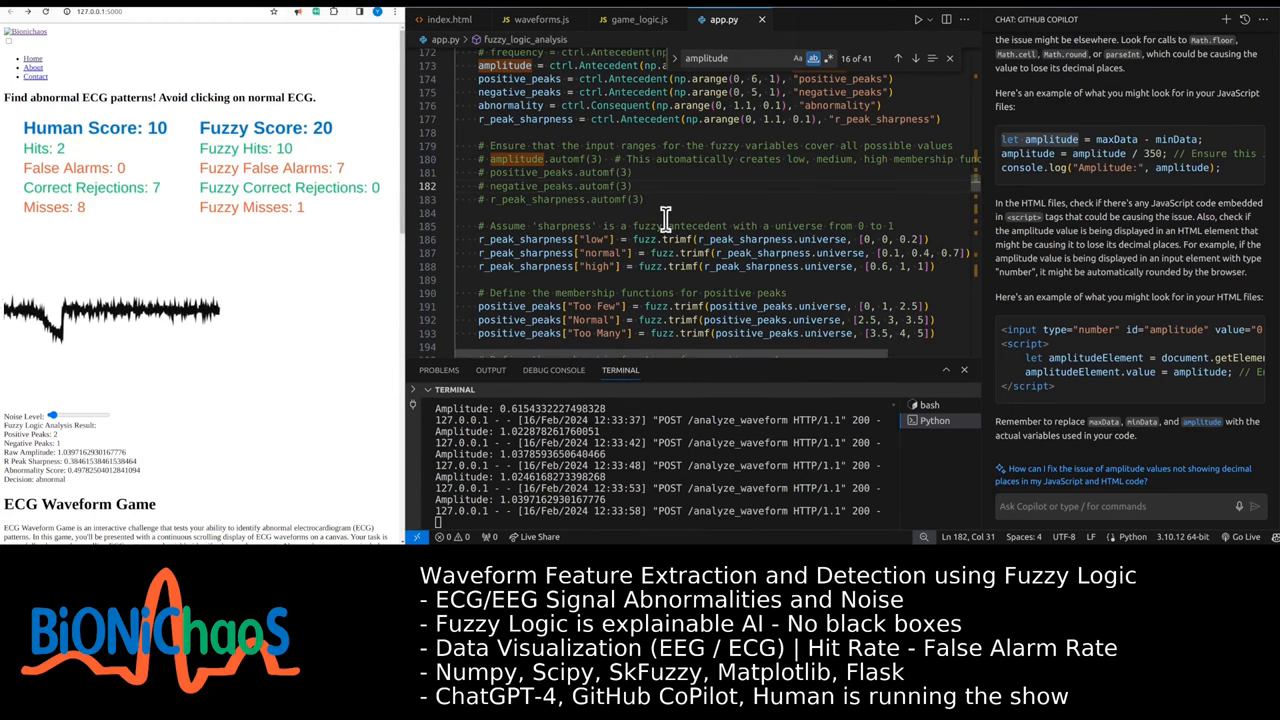
scroll(down, 3)
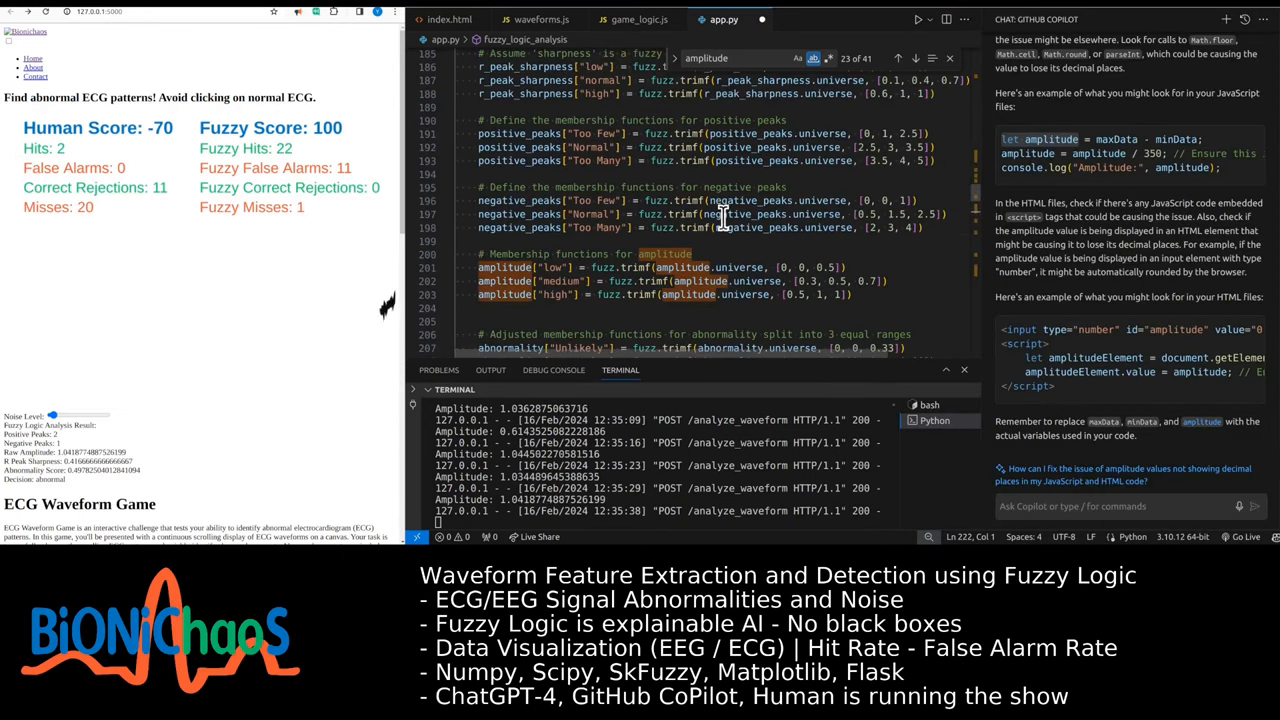
scroll(up, 3)
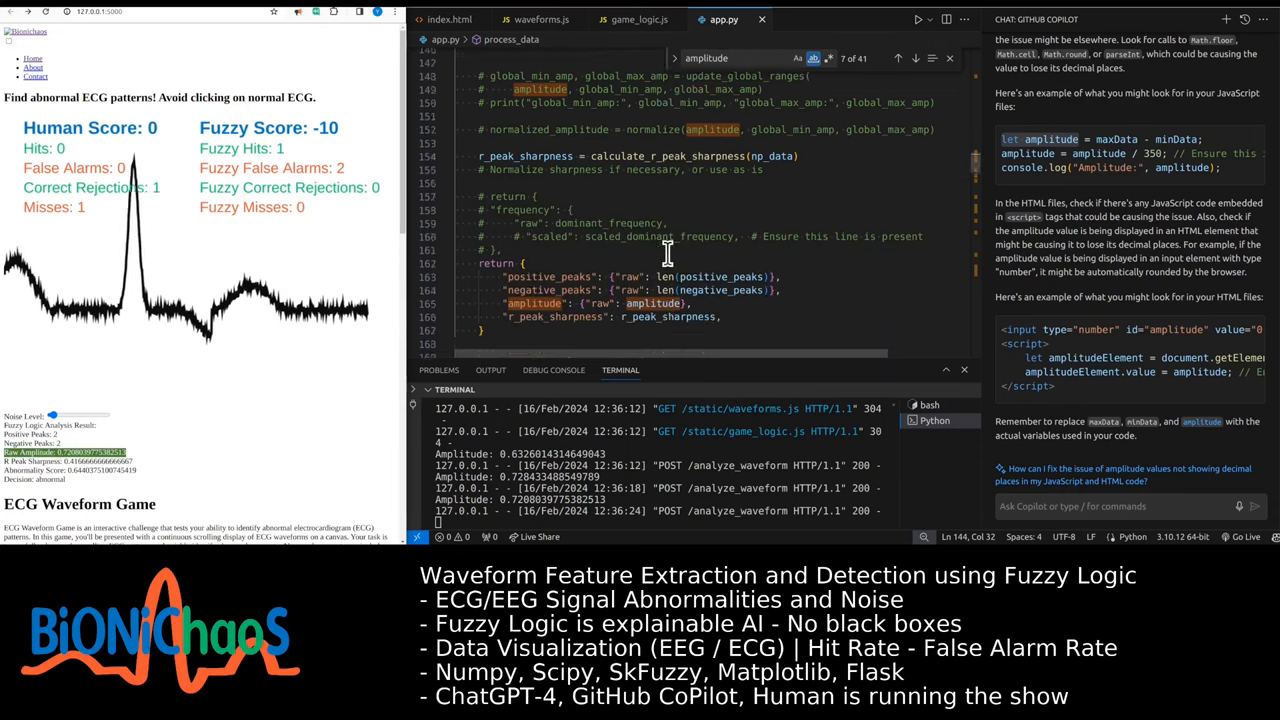
scroll(down, 3)
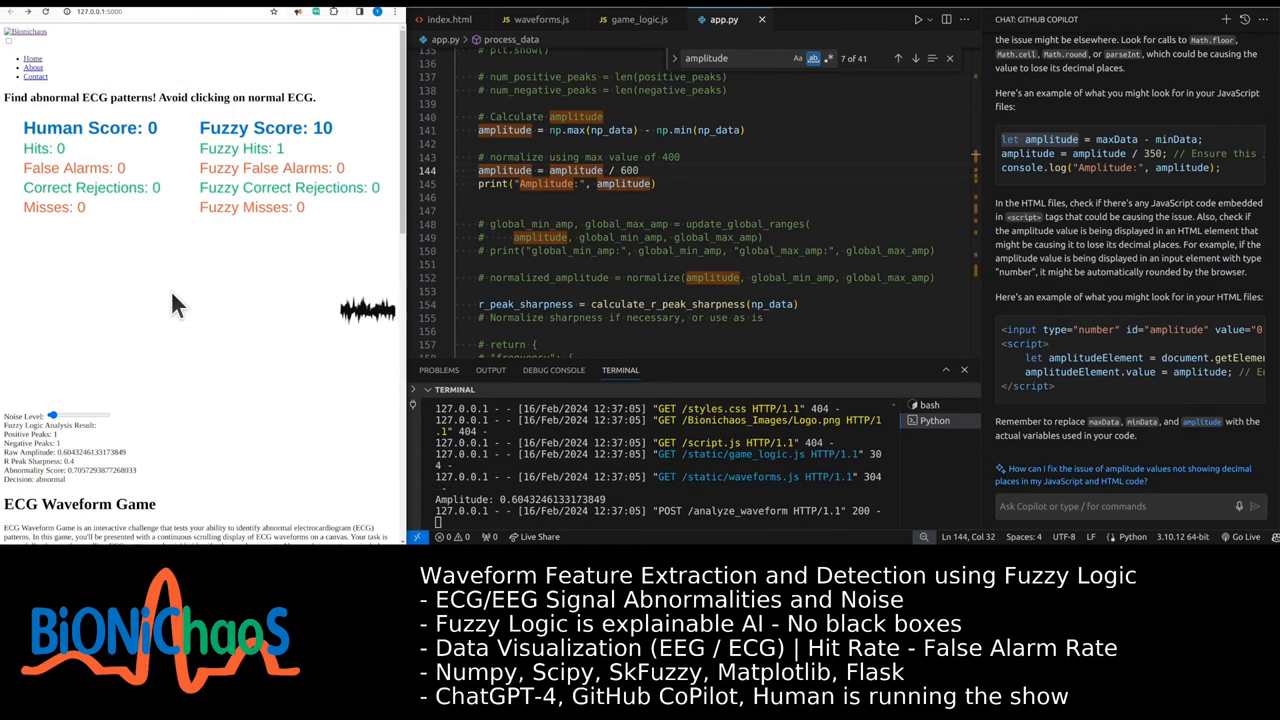
click(150, 320)
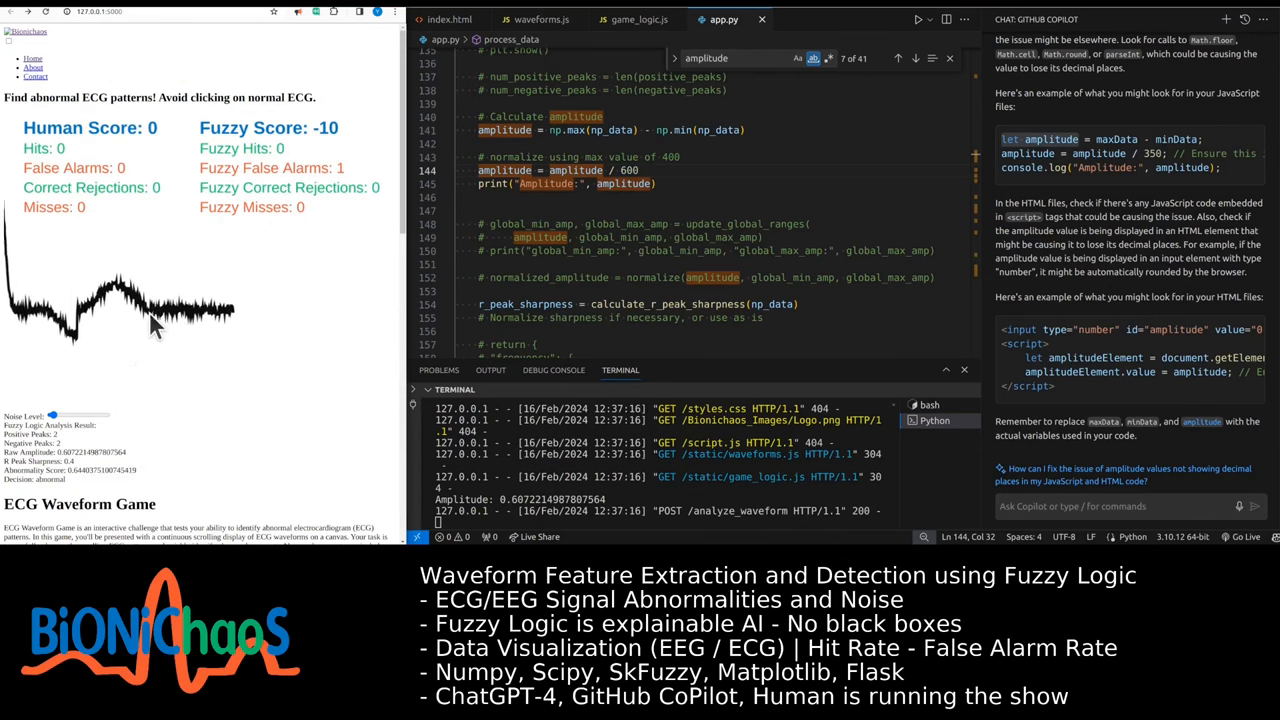
click(150, 324)
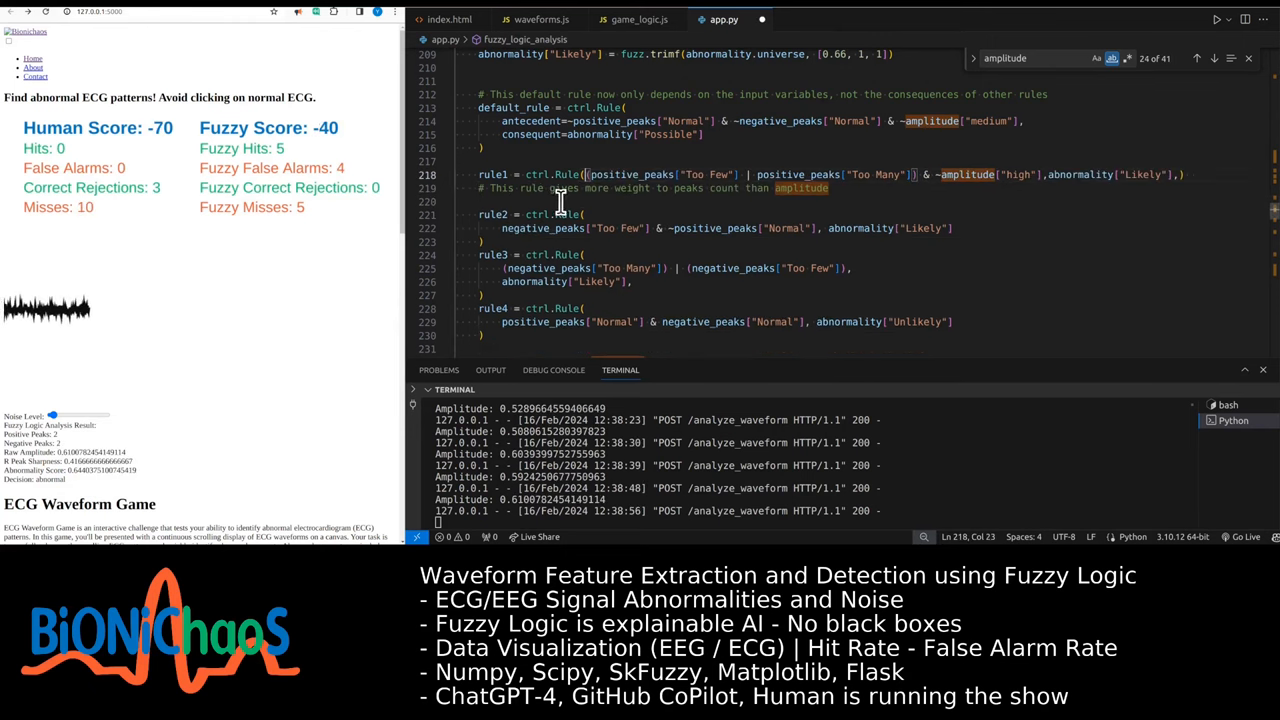
mouse_move(956, 174)
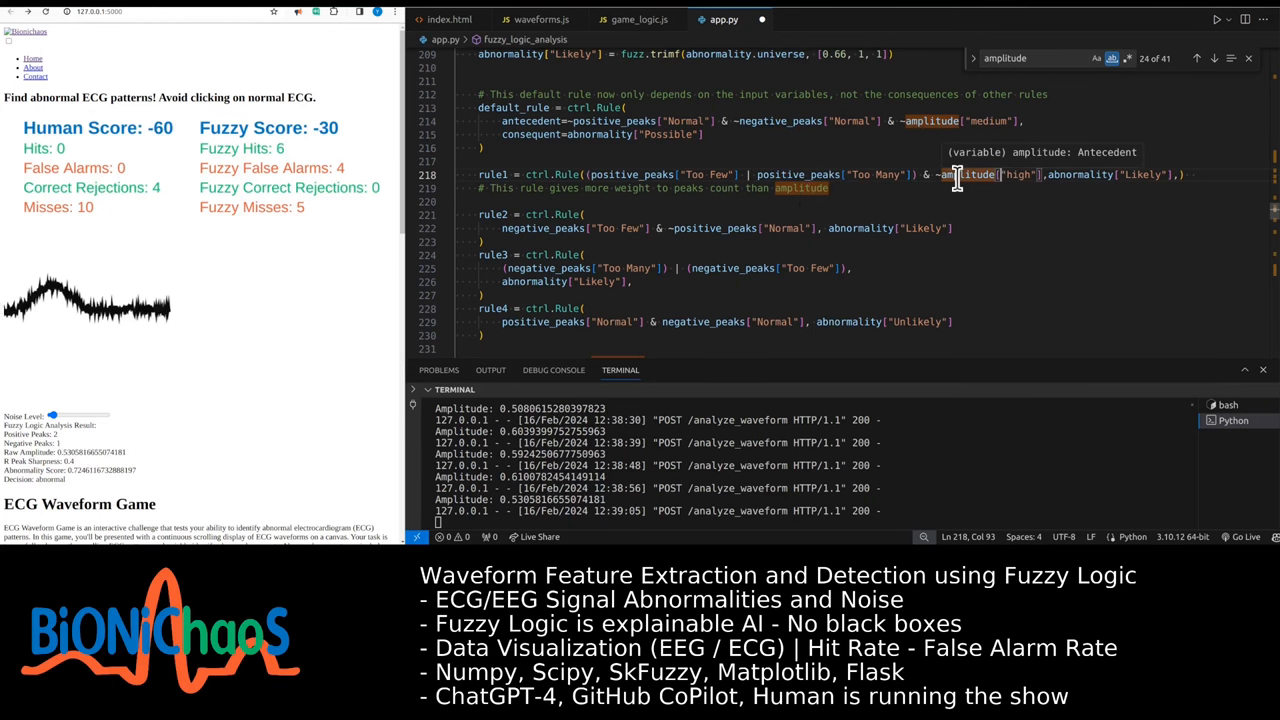
Have Copilot inline chat drop amplitude from rule1 and accept the edit
scroll(down, 3)
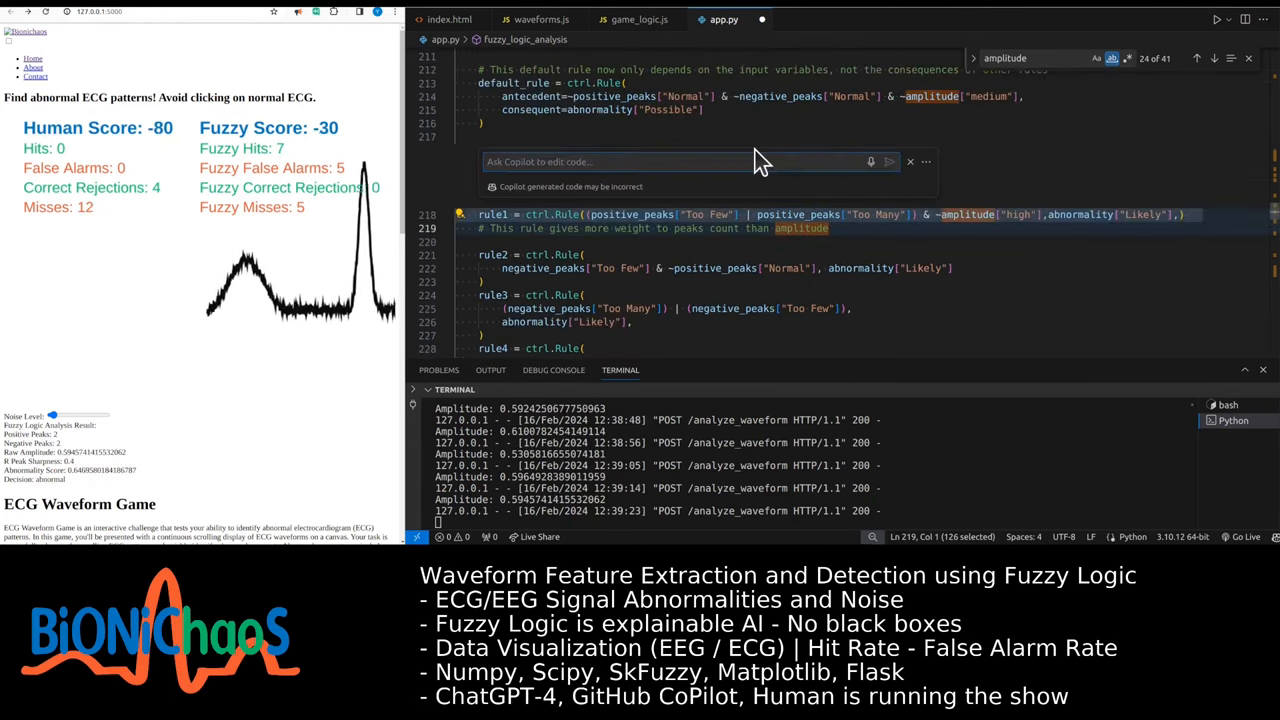
text(don't in)
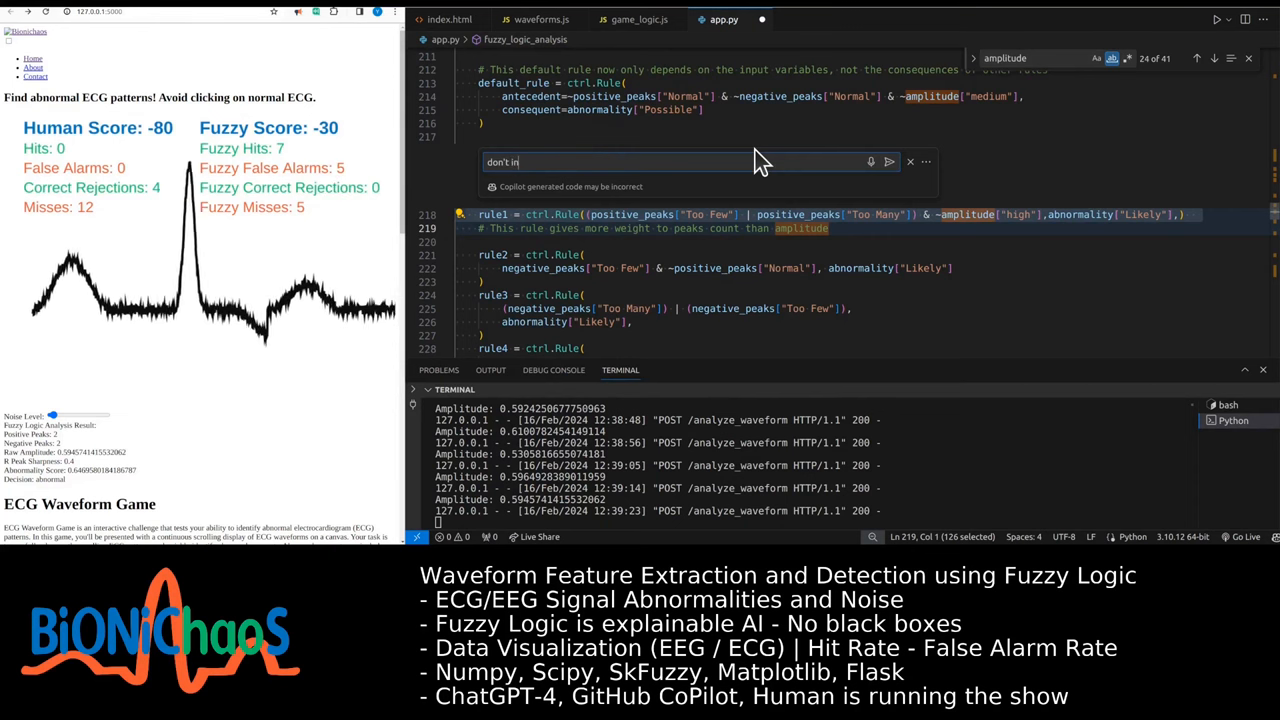
text(clude amplitude)
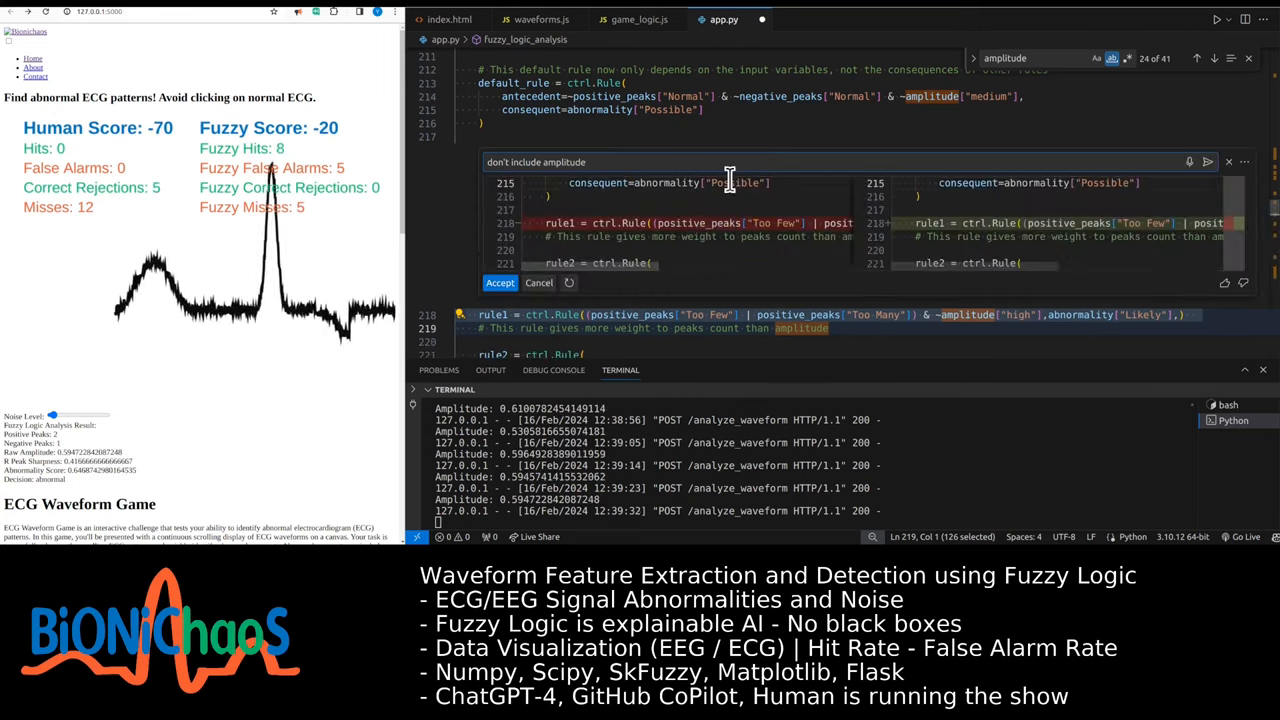
click(500, 282)
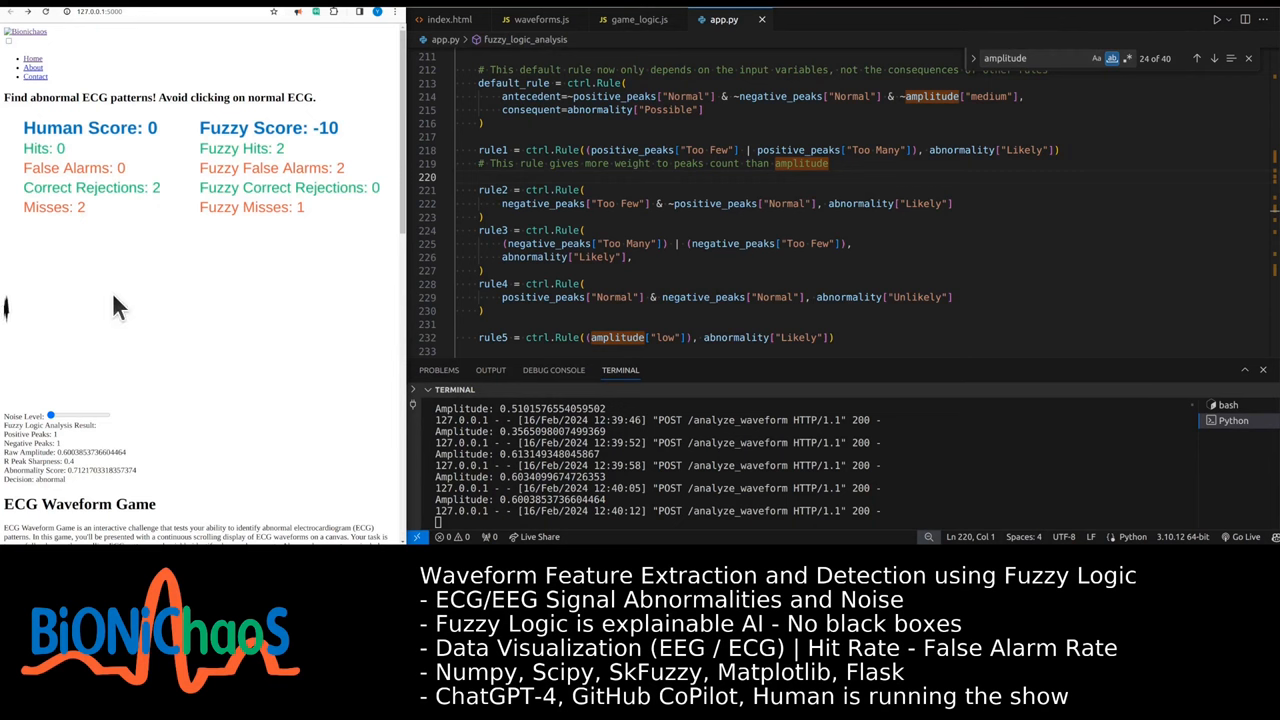
click(110, 304)
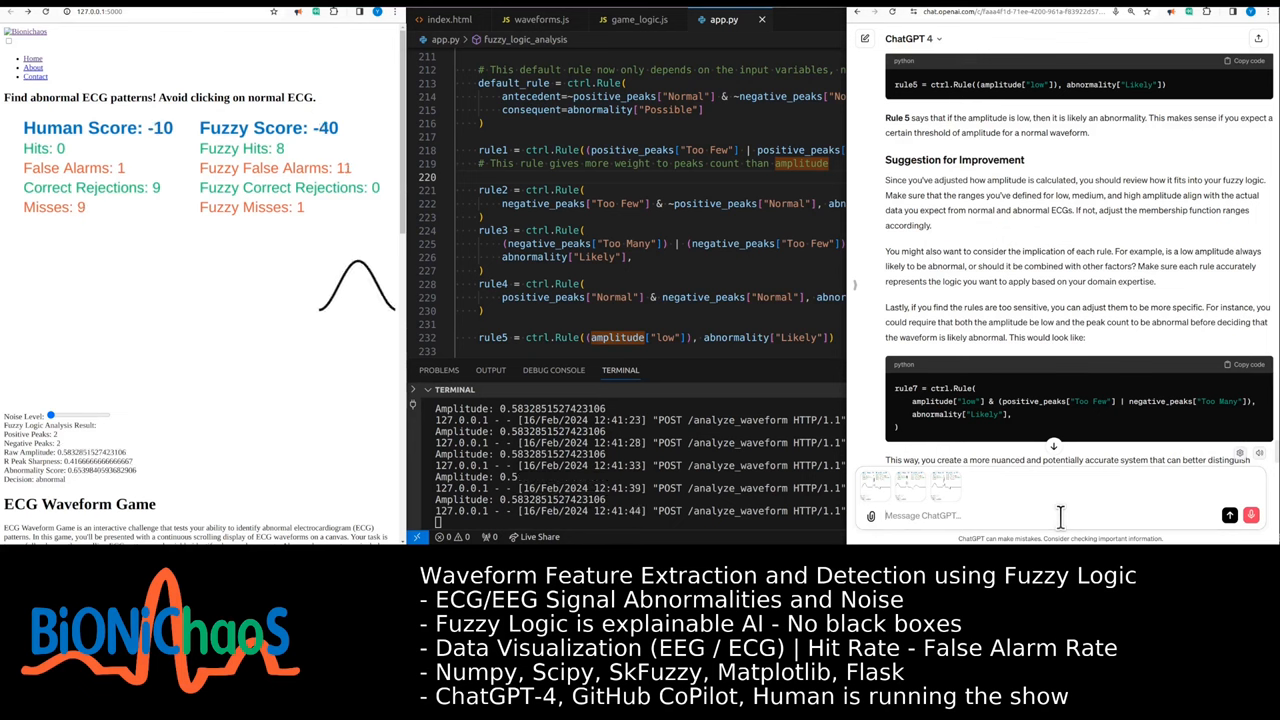
Ask about checking the negative peaks and explaining the first and last image
text(can we check)
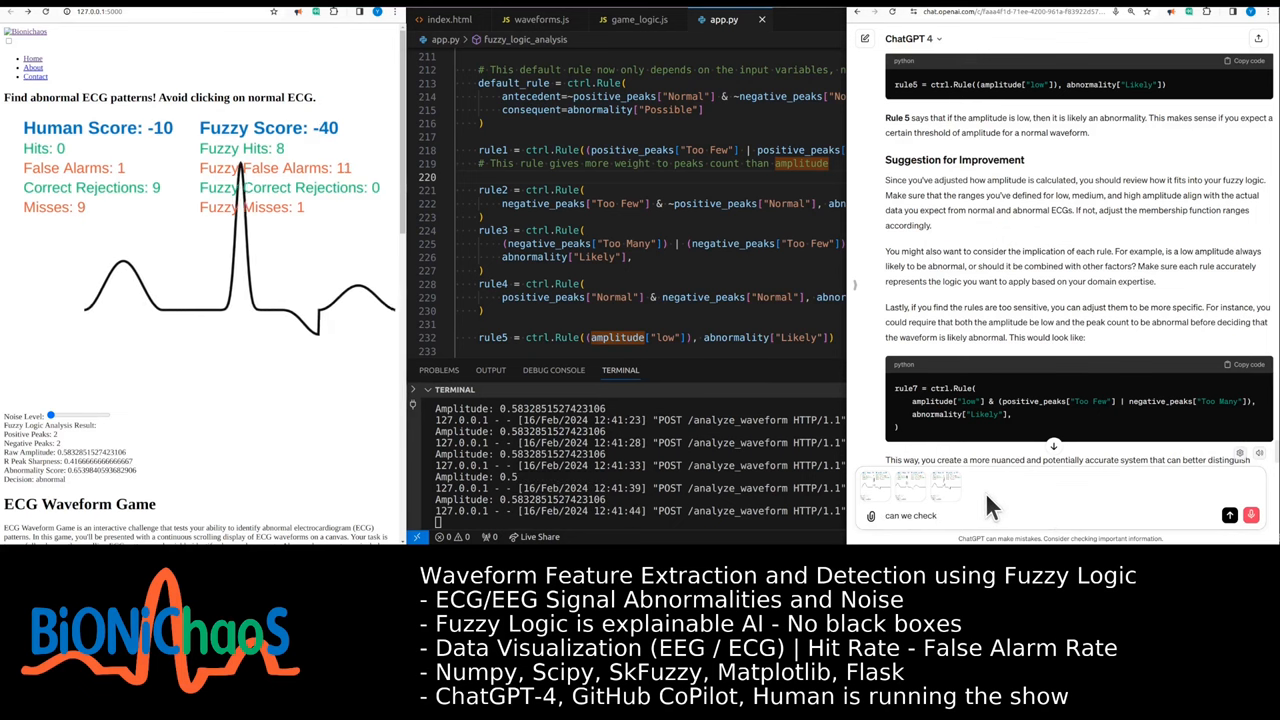
text(the negative Peaks)
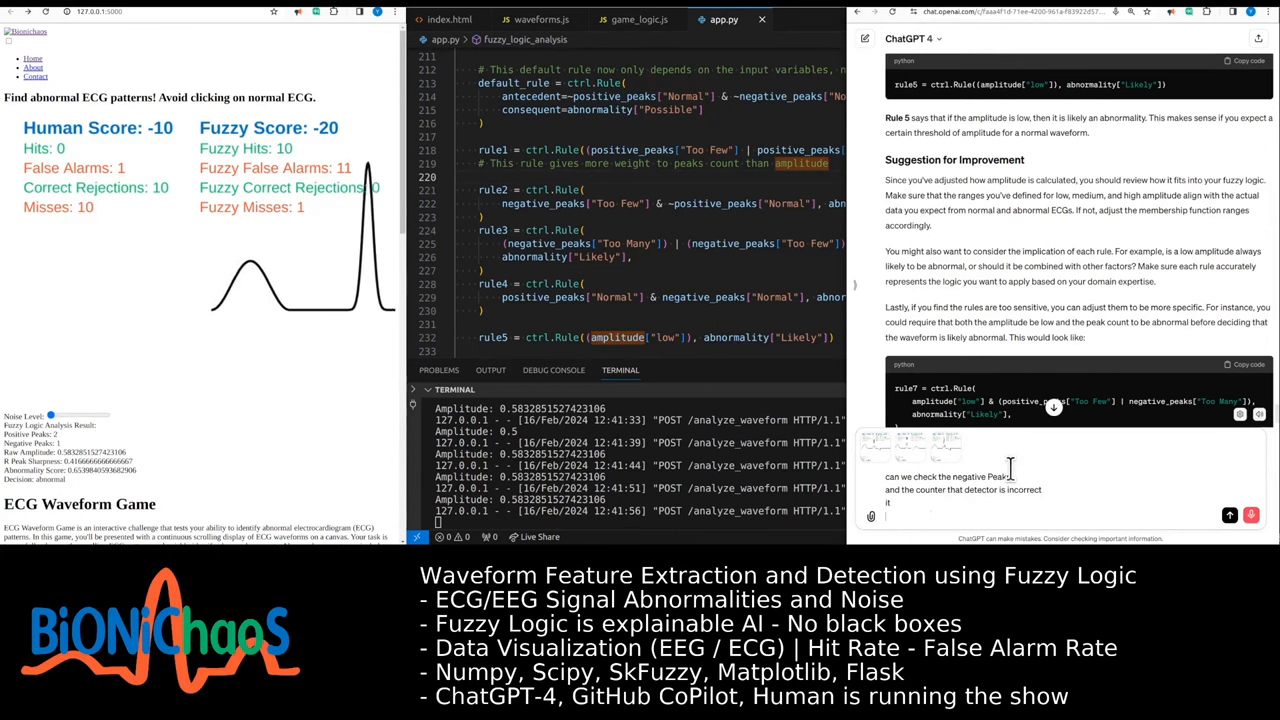
text(I don't know can you explain why)
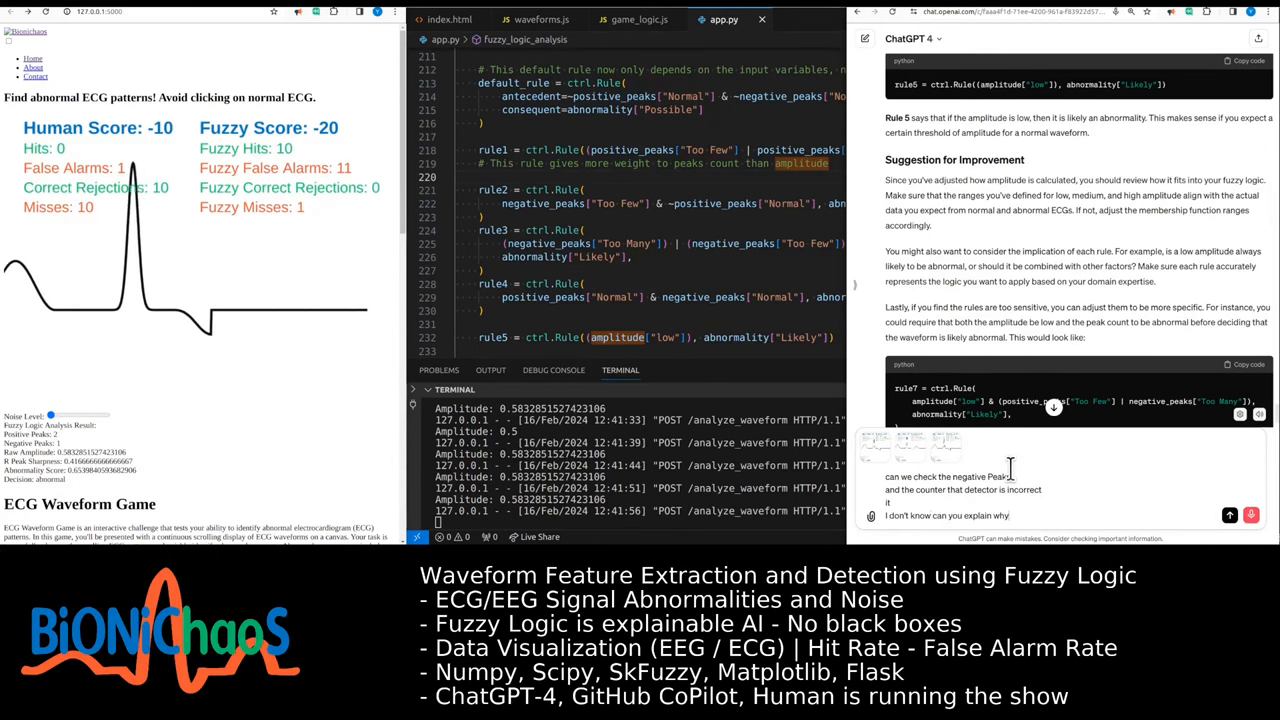
text(in the first two images it's detecting two negative pigs)
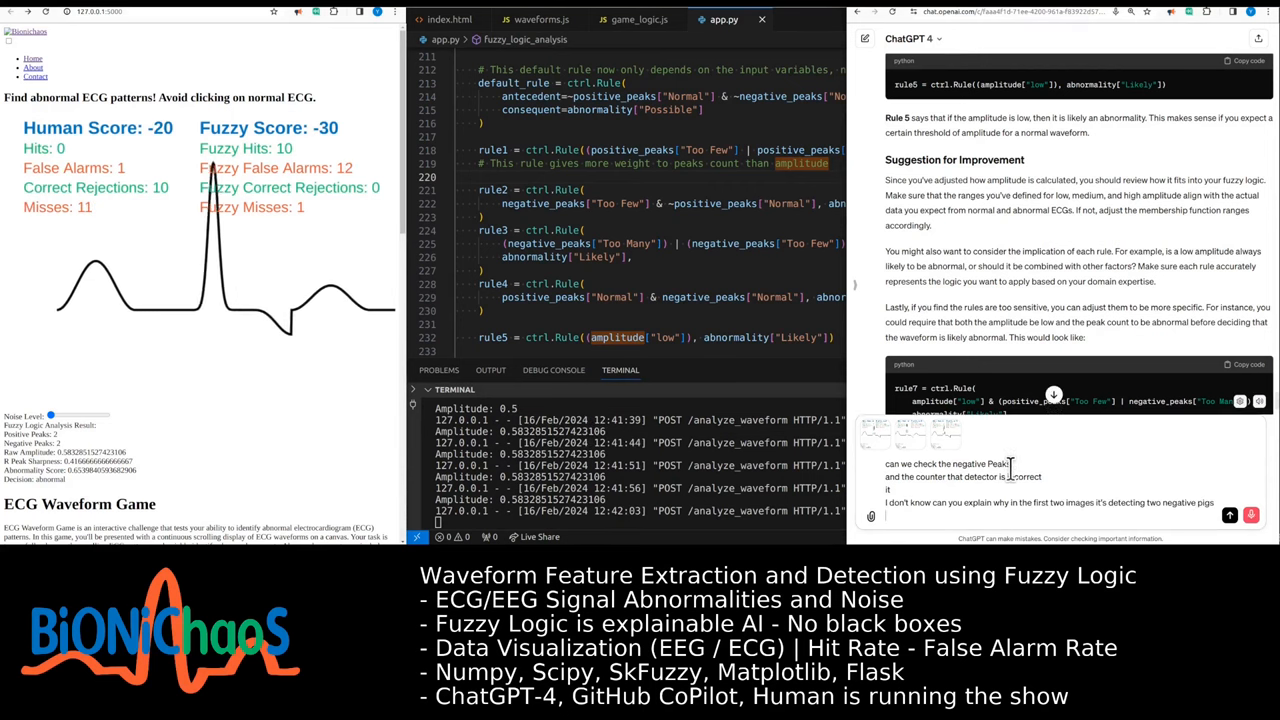
text(and the last image)
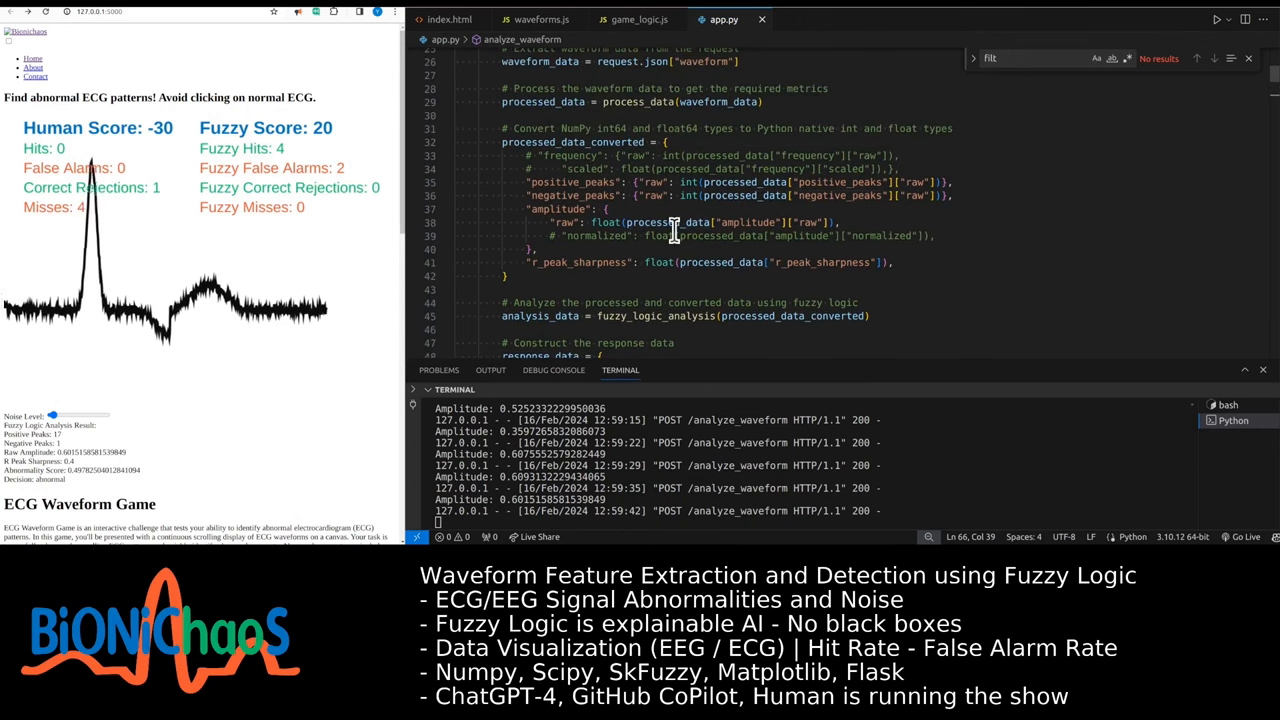
Scroll through app.py before asking Copilot about filtering
scroll(down, 3)
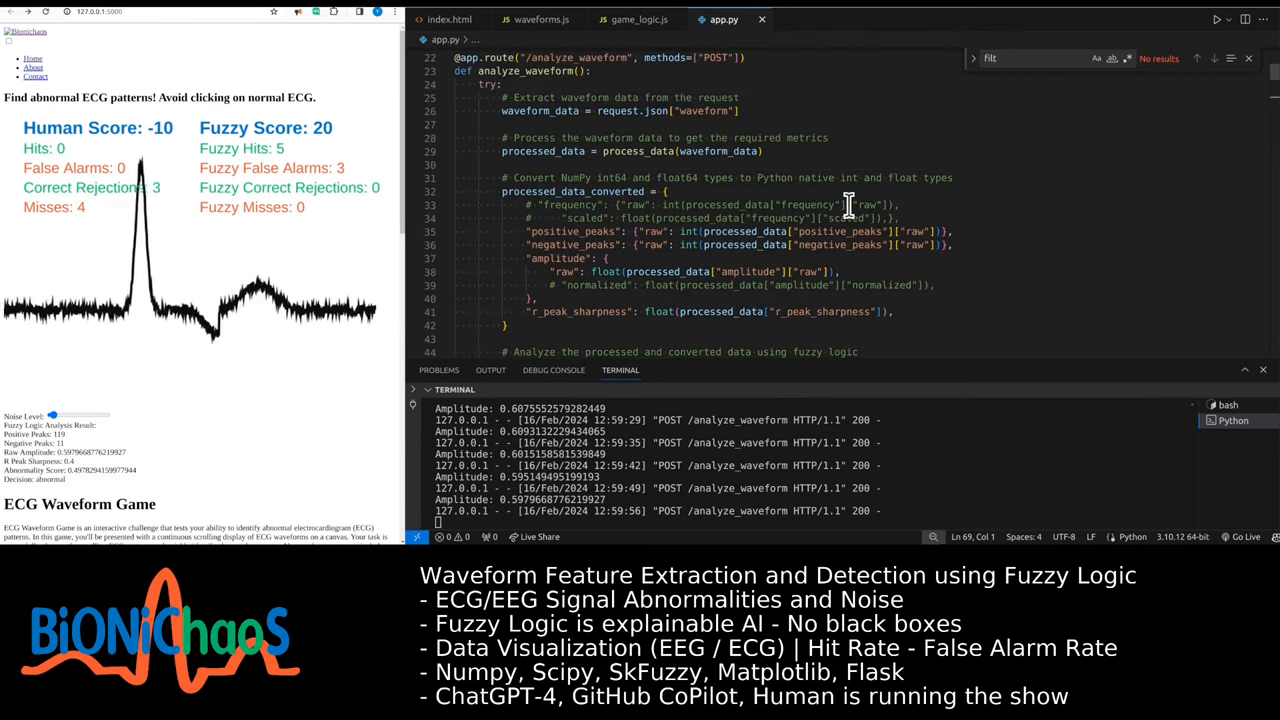
scroll(up, 3)
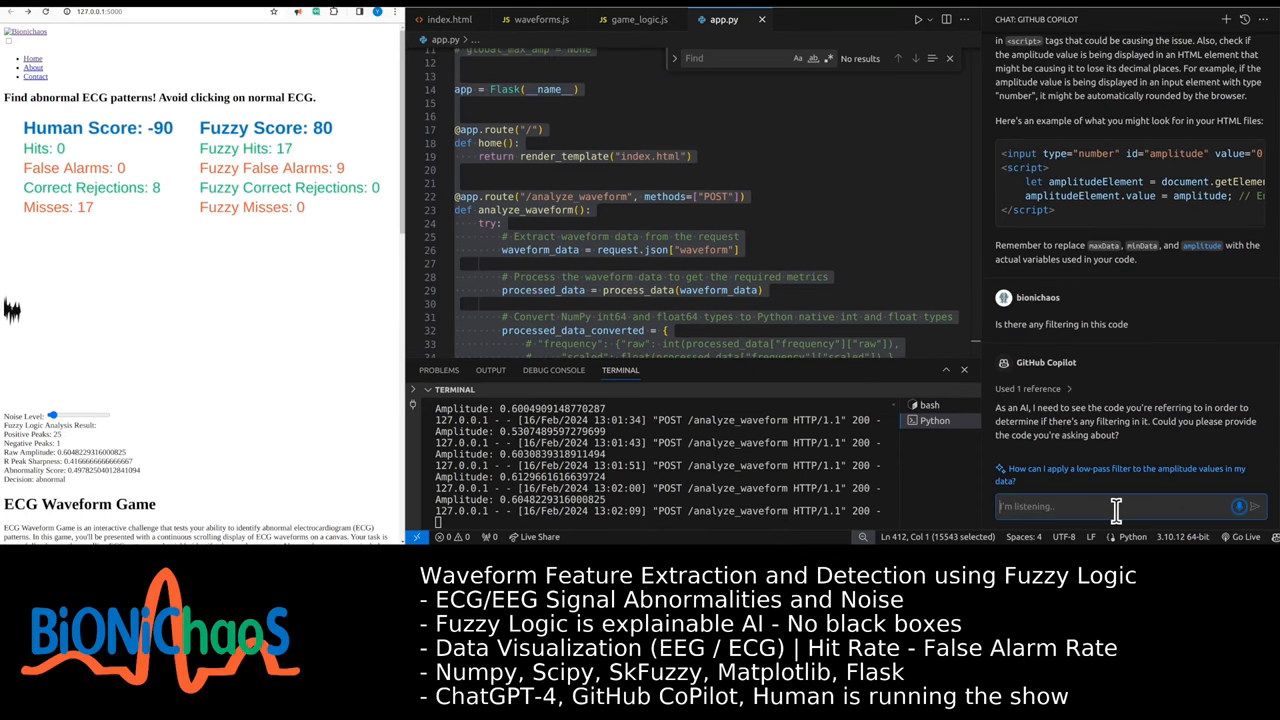
Send 'Which lines are filtering' to Copilot and read its reply
text(Which lines are filtering)
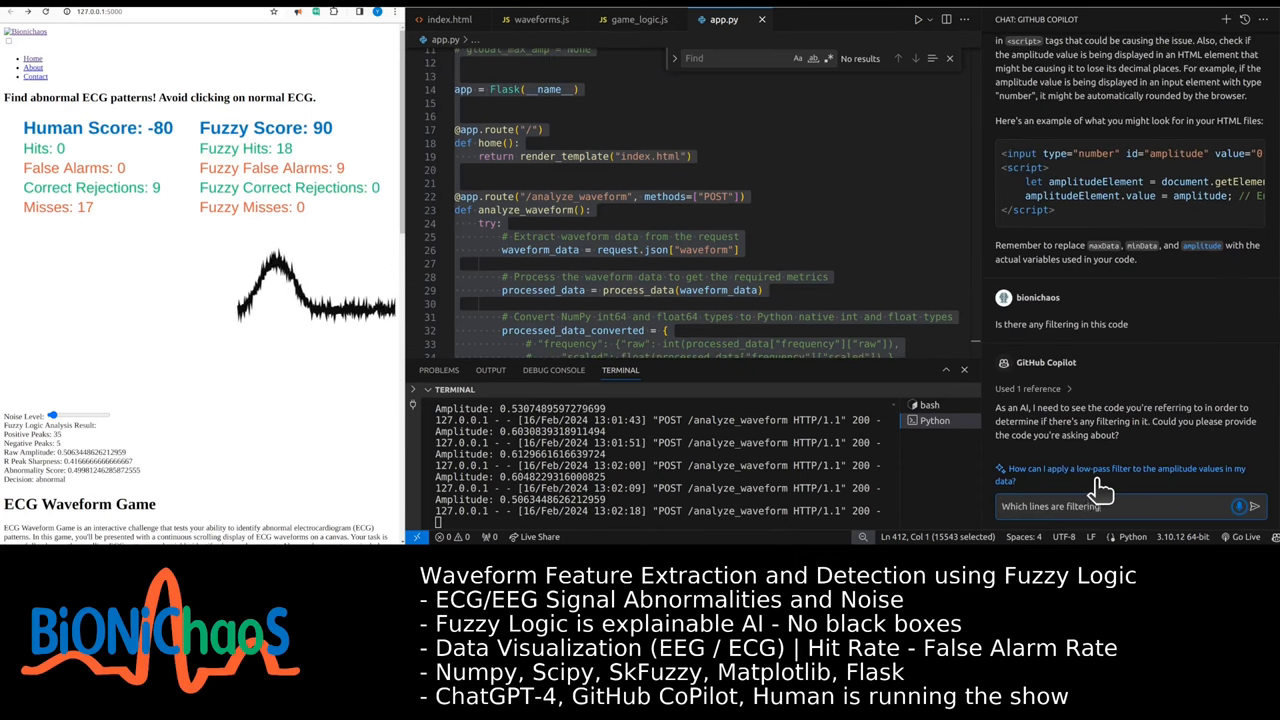
key(Return)
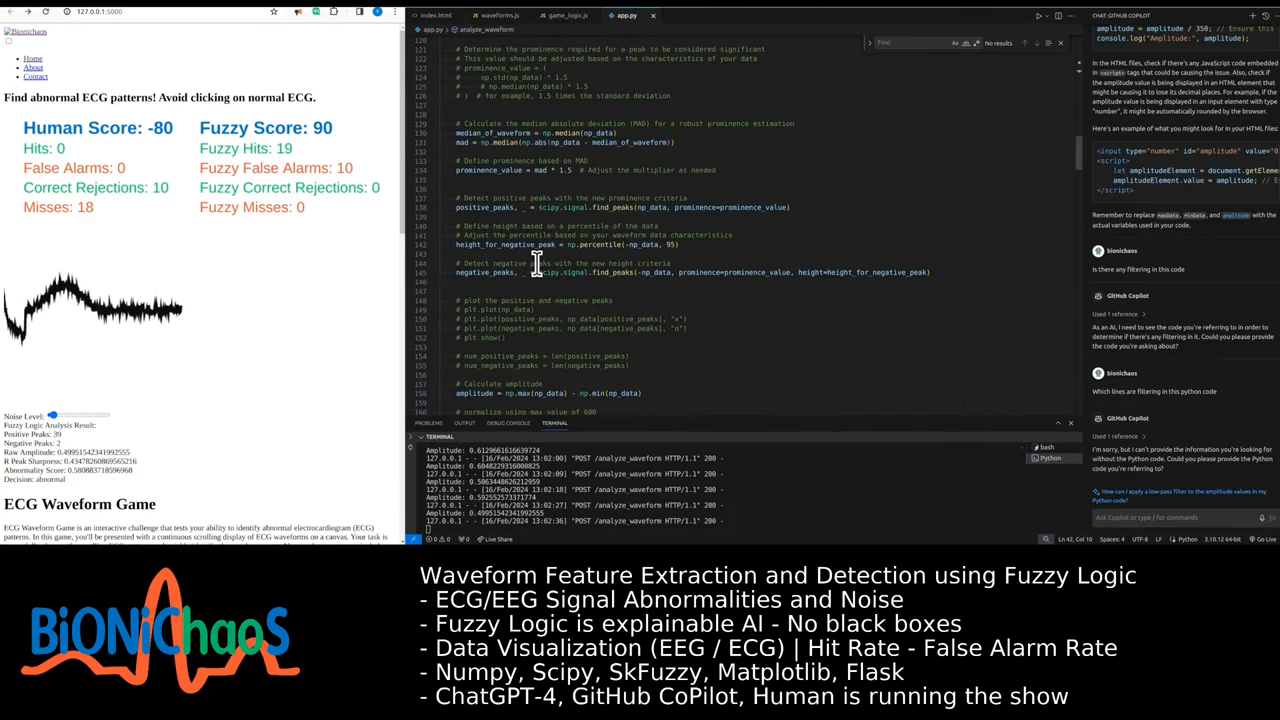
scroll(down, 3)
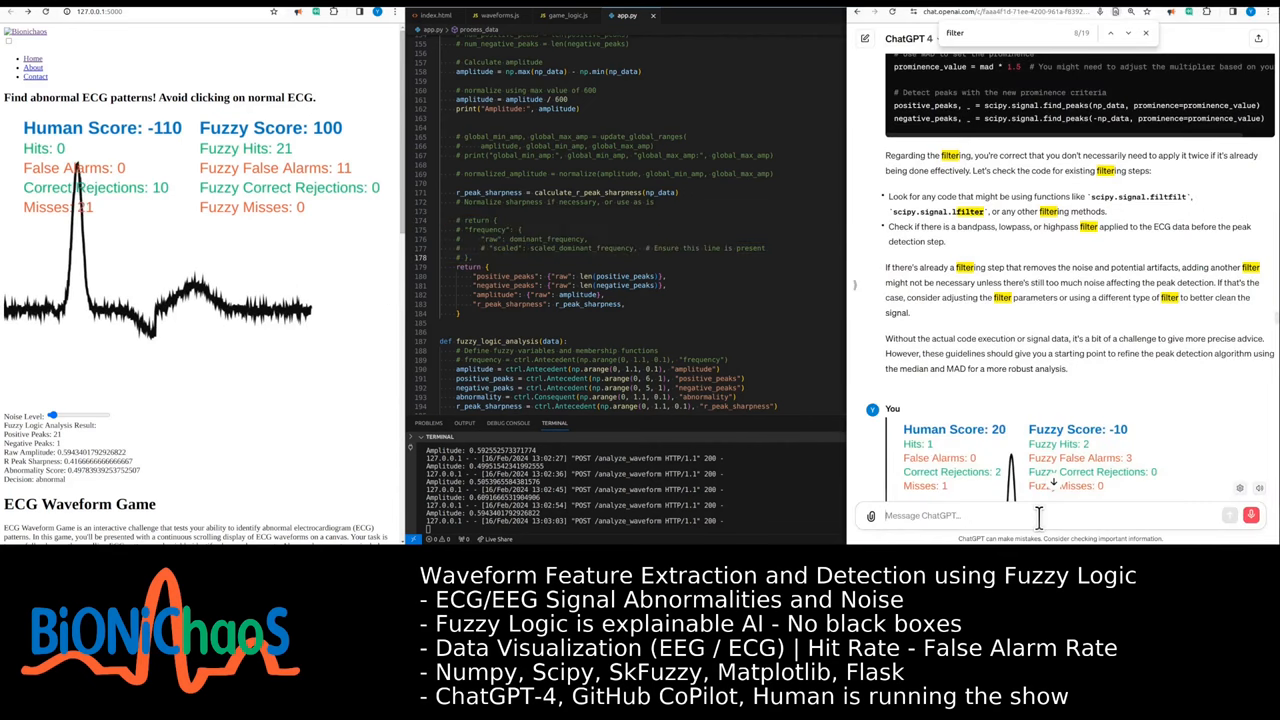
Ask ChatGPT to summarize the whole session and code, touching on peak sharpness
text(ok can you summarize)
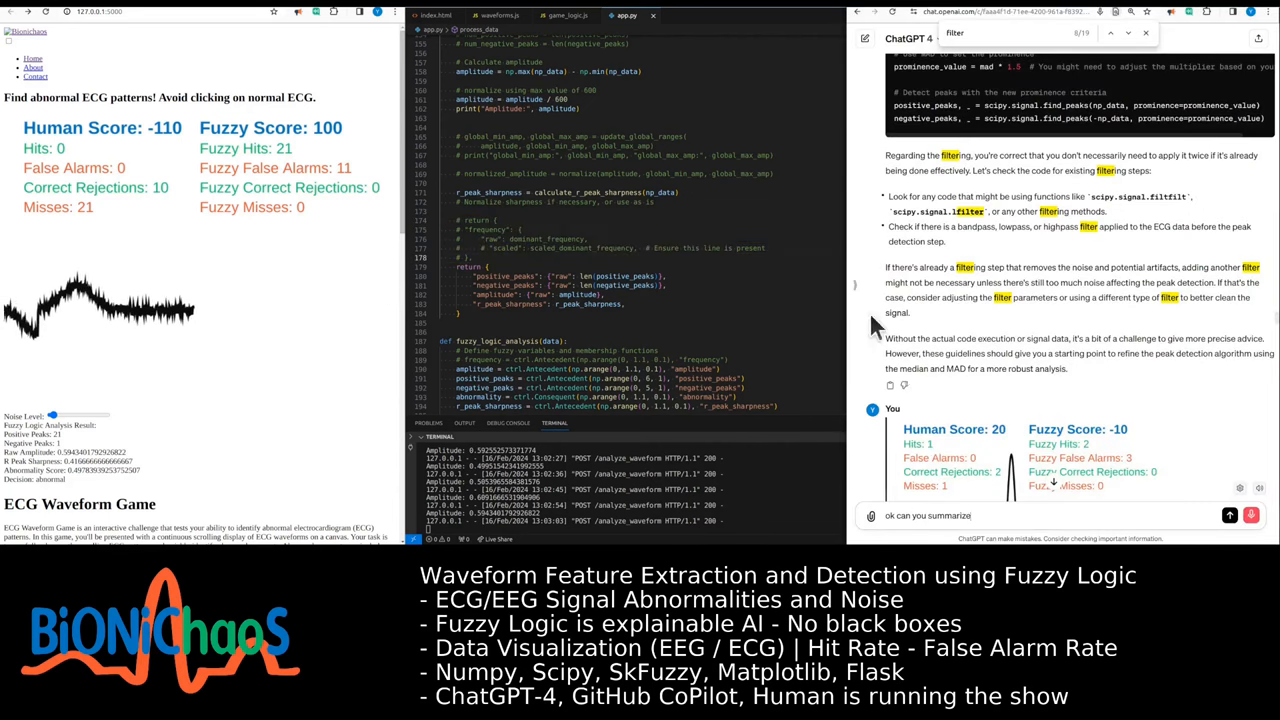
text(the whole session)
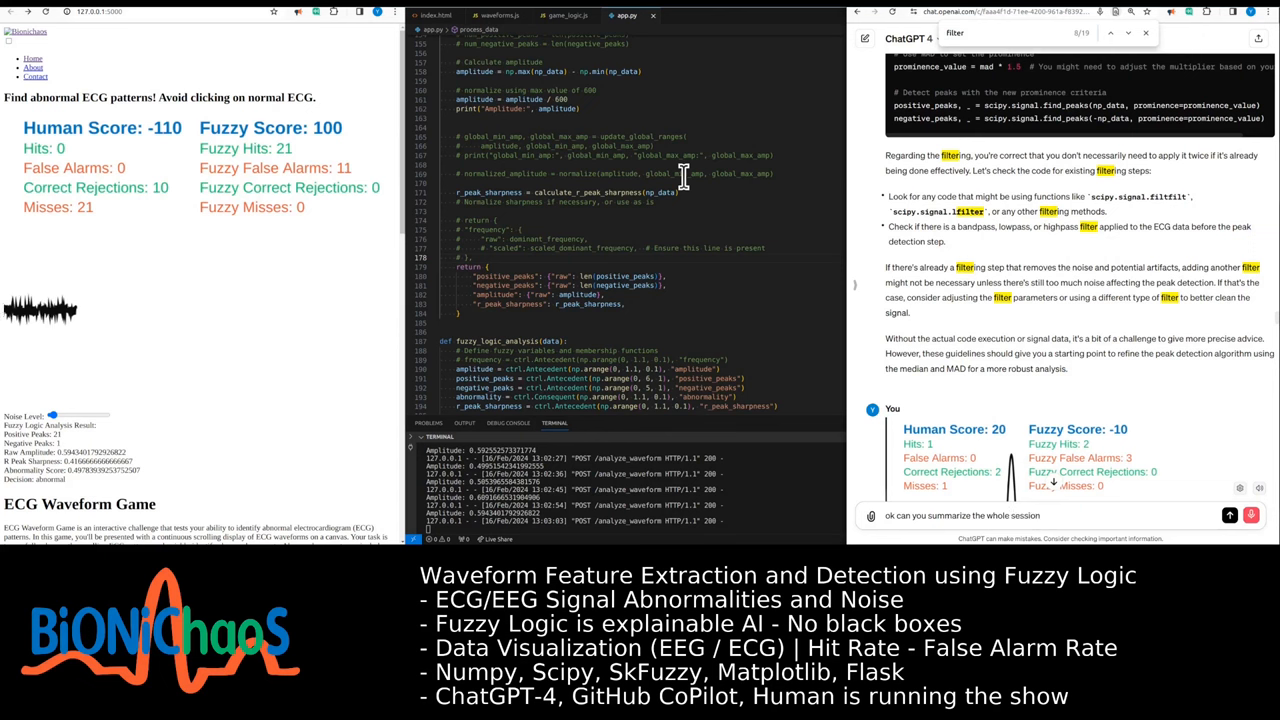
text(the whole code that you have access to)
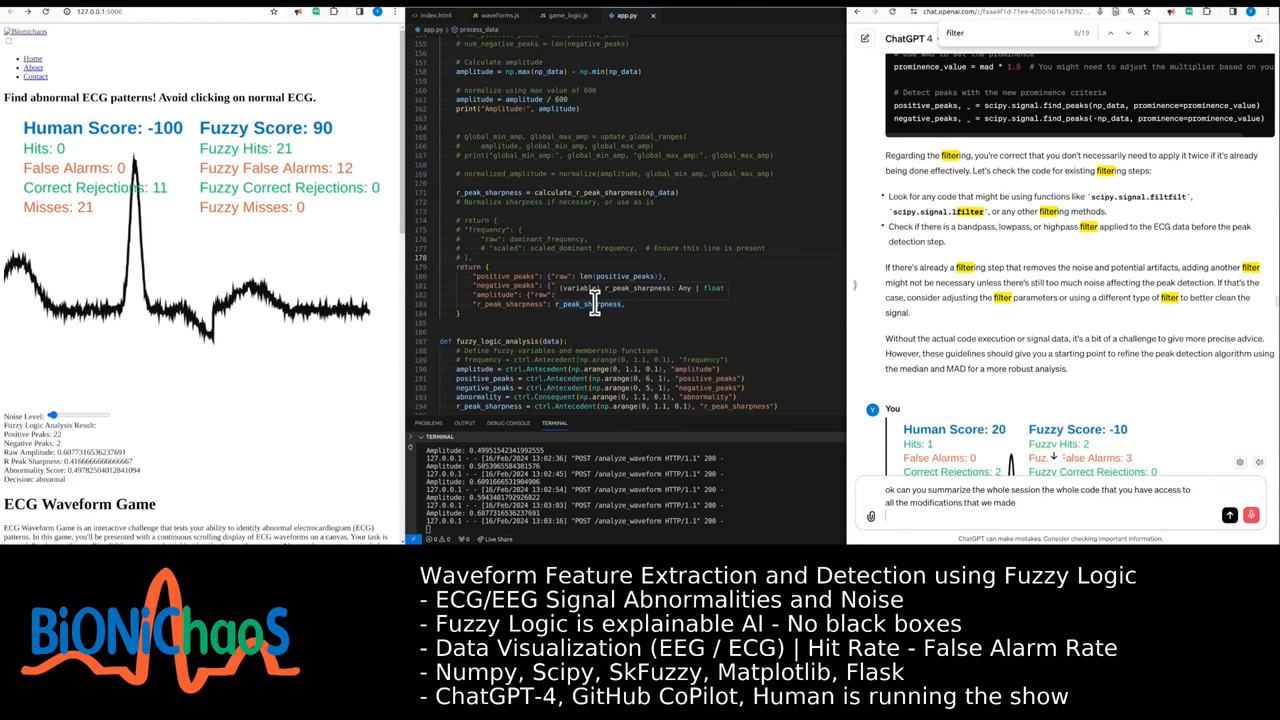
text(can you also touch on the difference between)
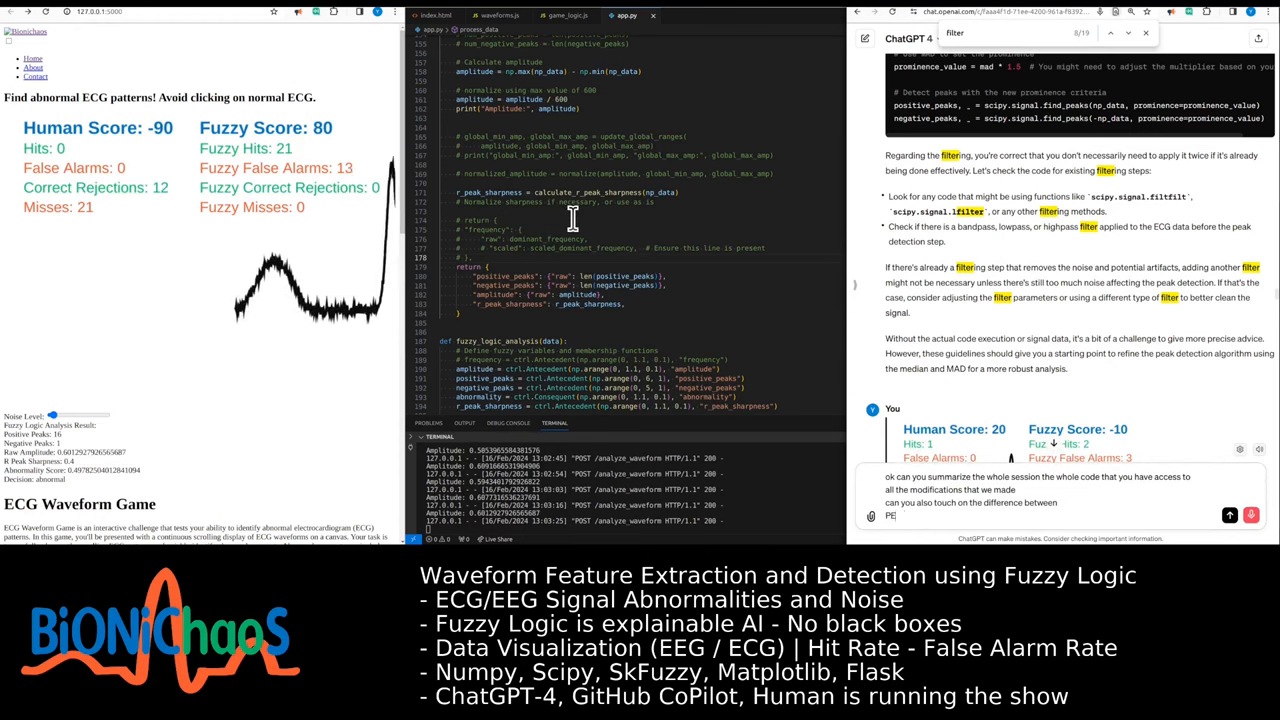
text(peak sharpness calculation and frequency analysis)
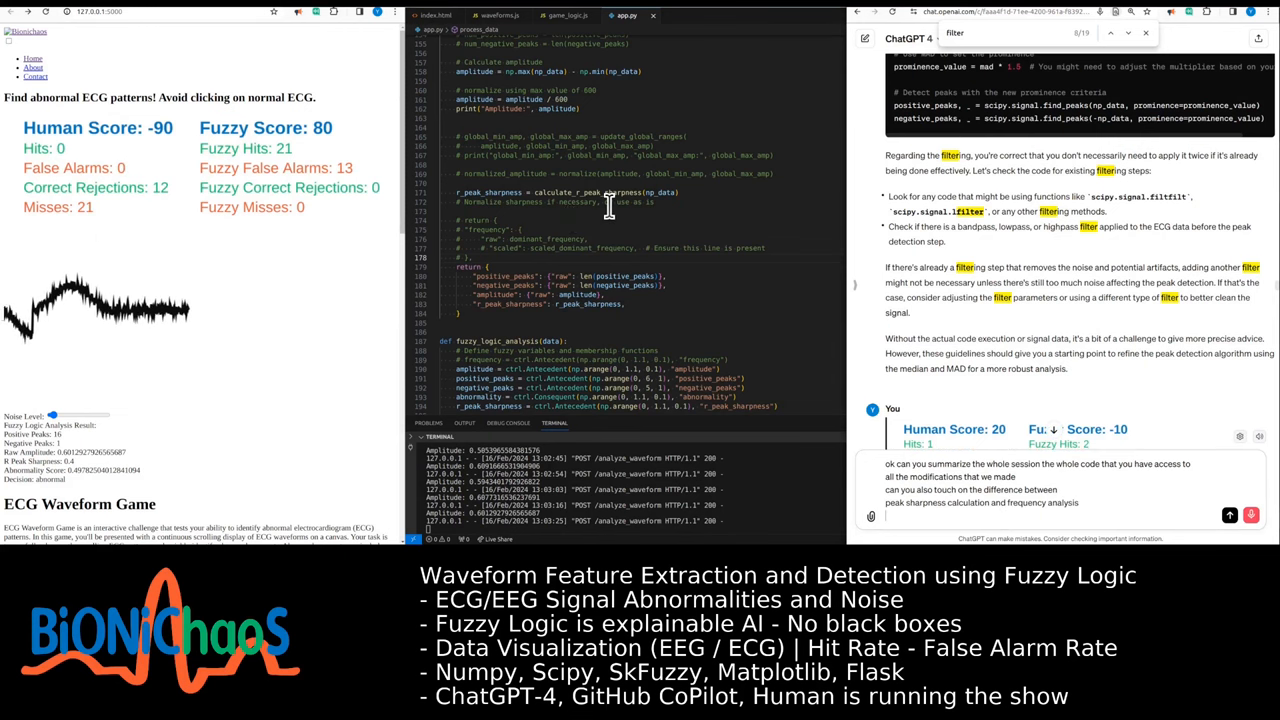
Extend the request to check filtering functions and give an overall summary of how this works
text(also can check the code for)
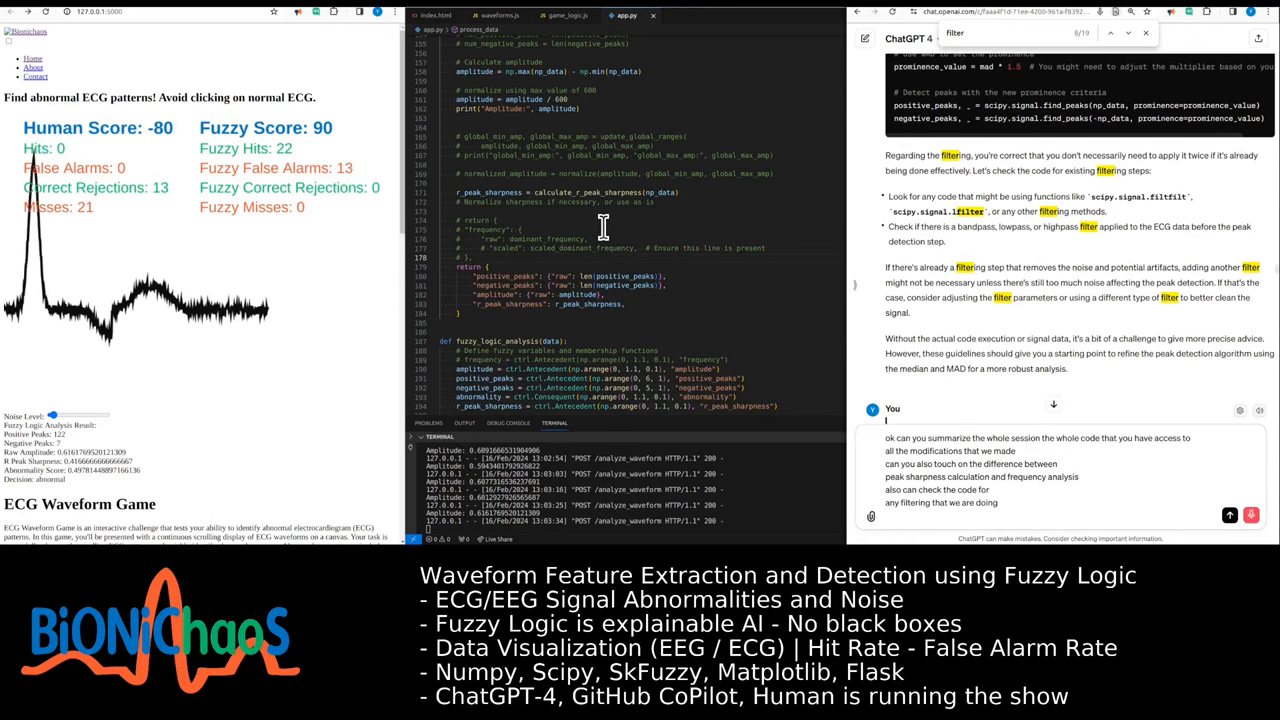
text(already checked with do not use field)
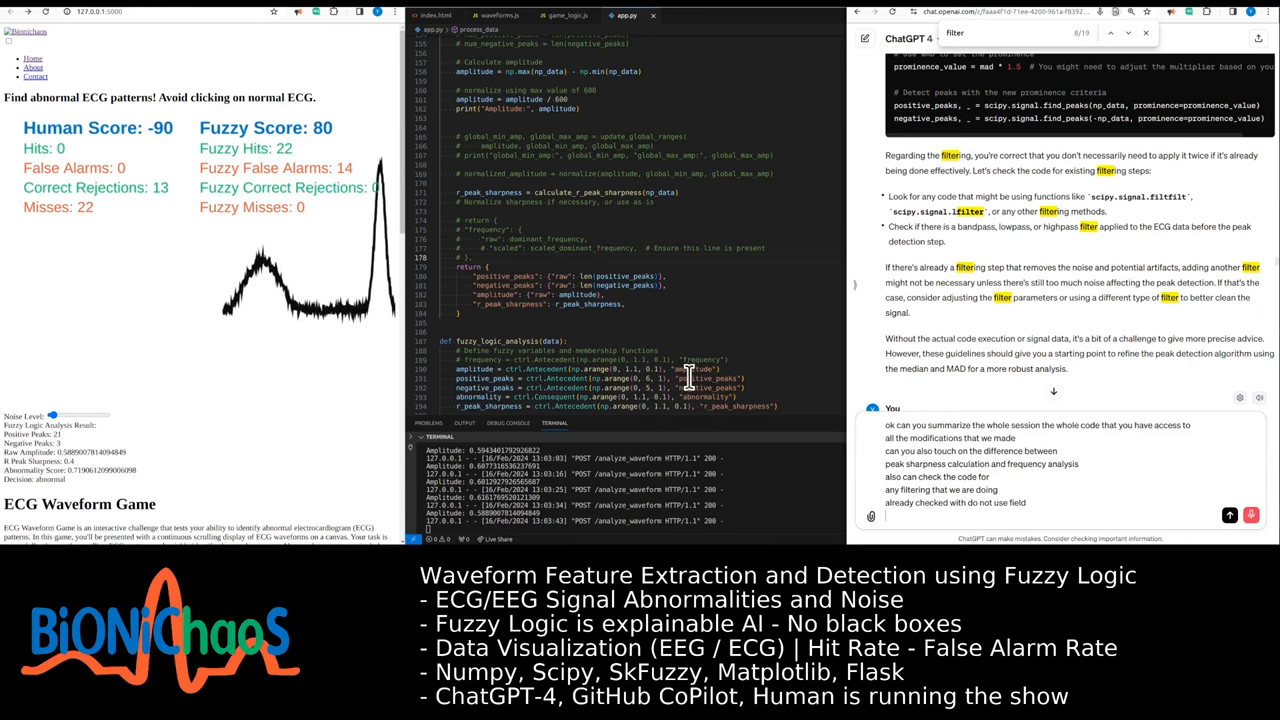
text(functions)
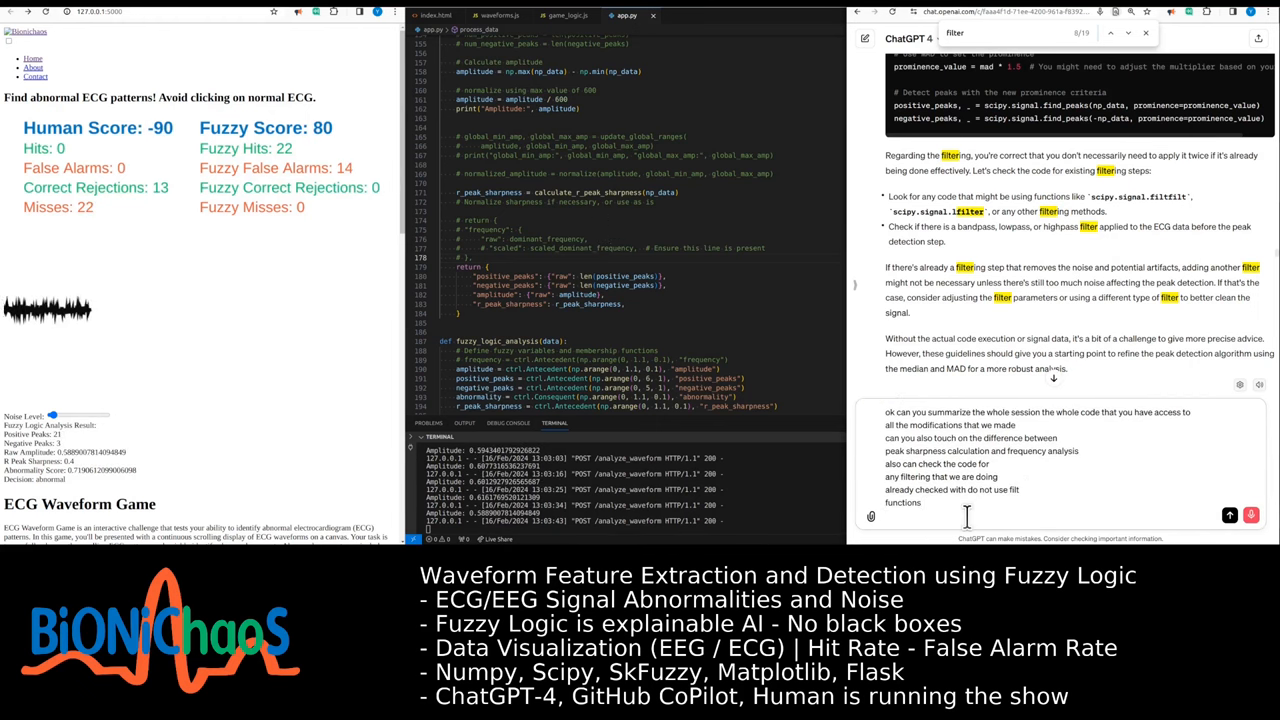
text(but I think there might be a different simple filter)
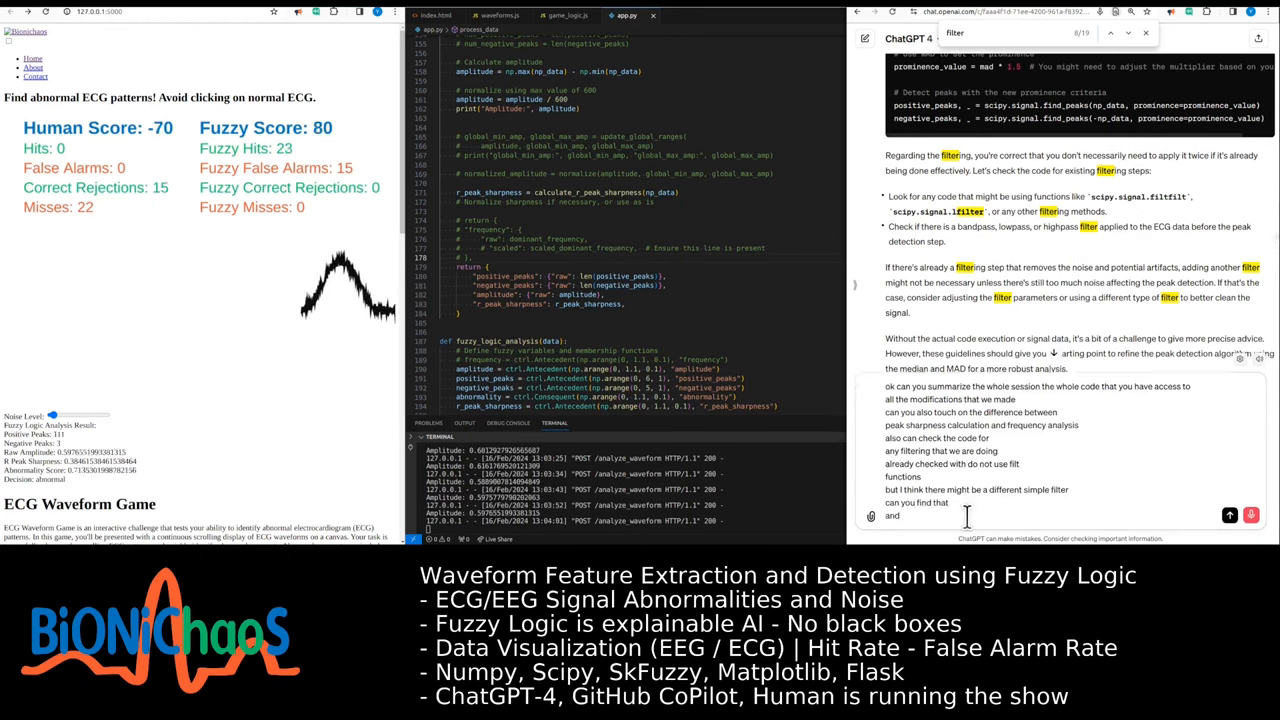
text(the mighty finishing now so can give an)
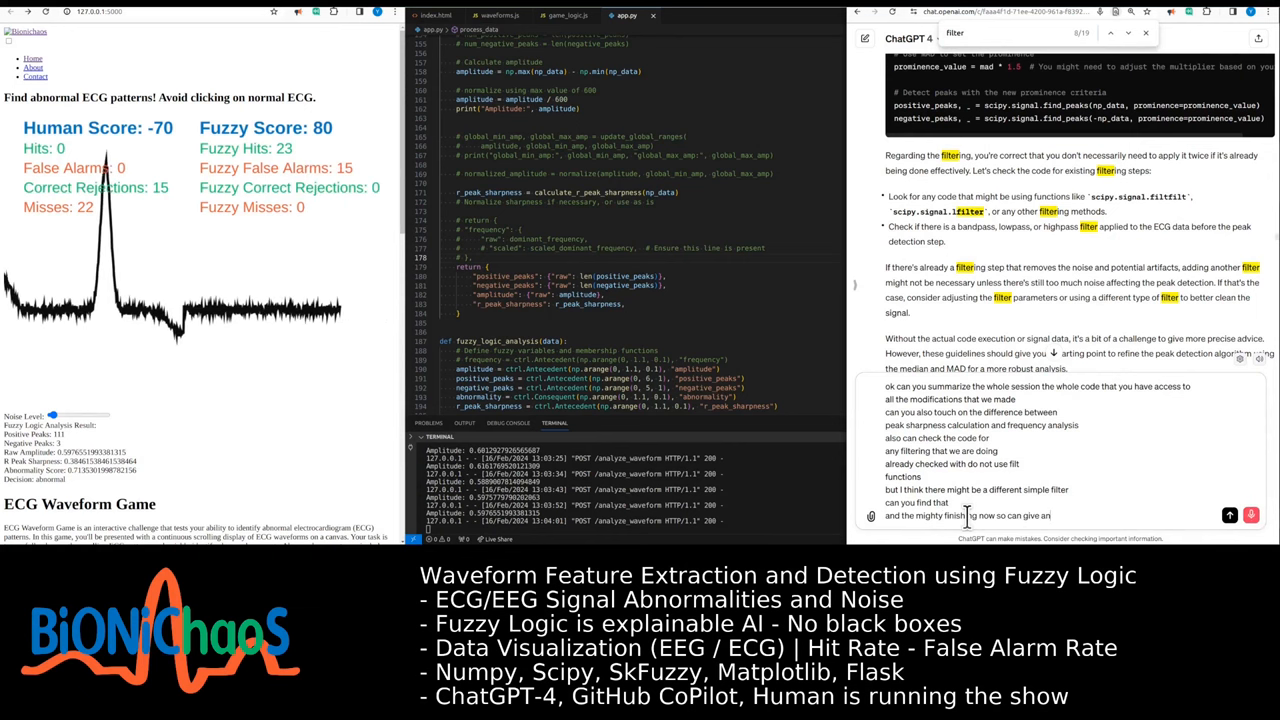
text(overall summary of how this)
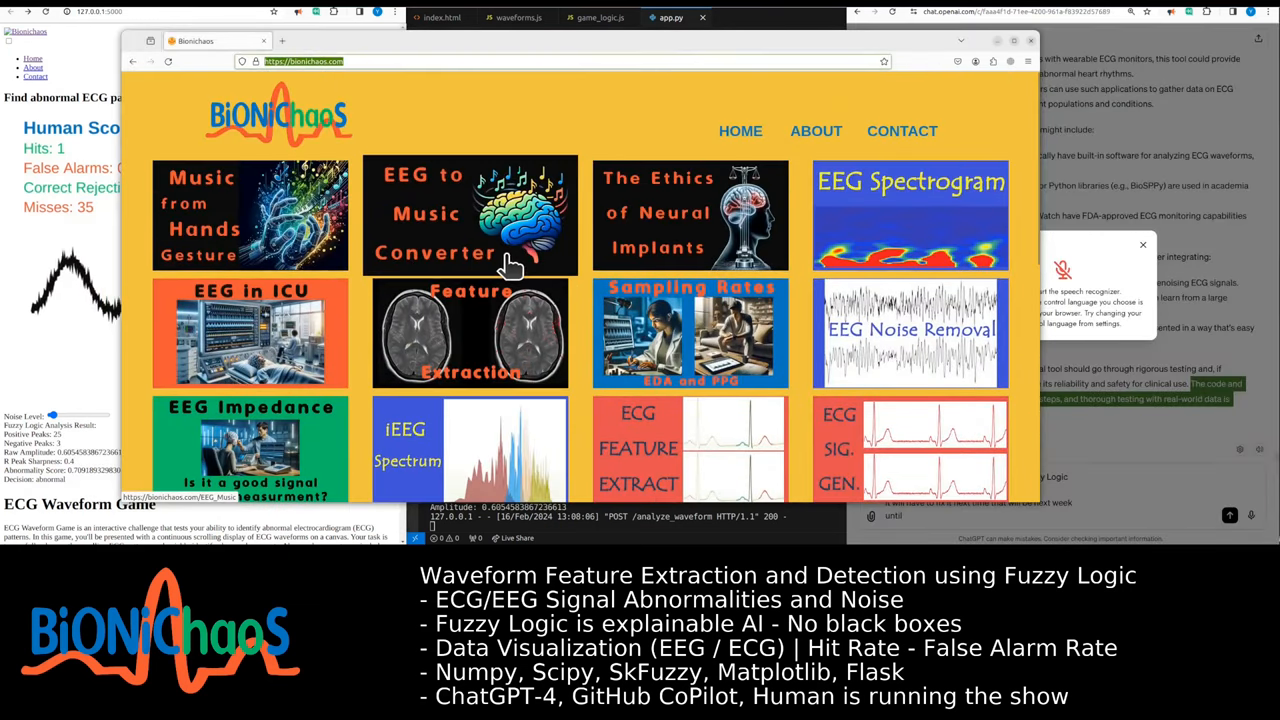
Scroll through the BioniChaos project tiles and back to the top
scroll(down, 3)
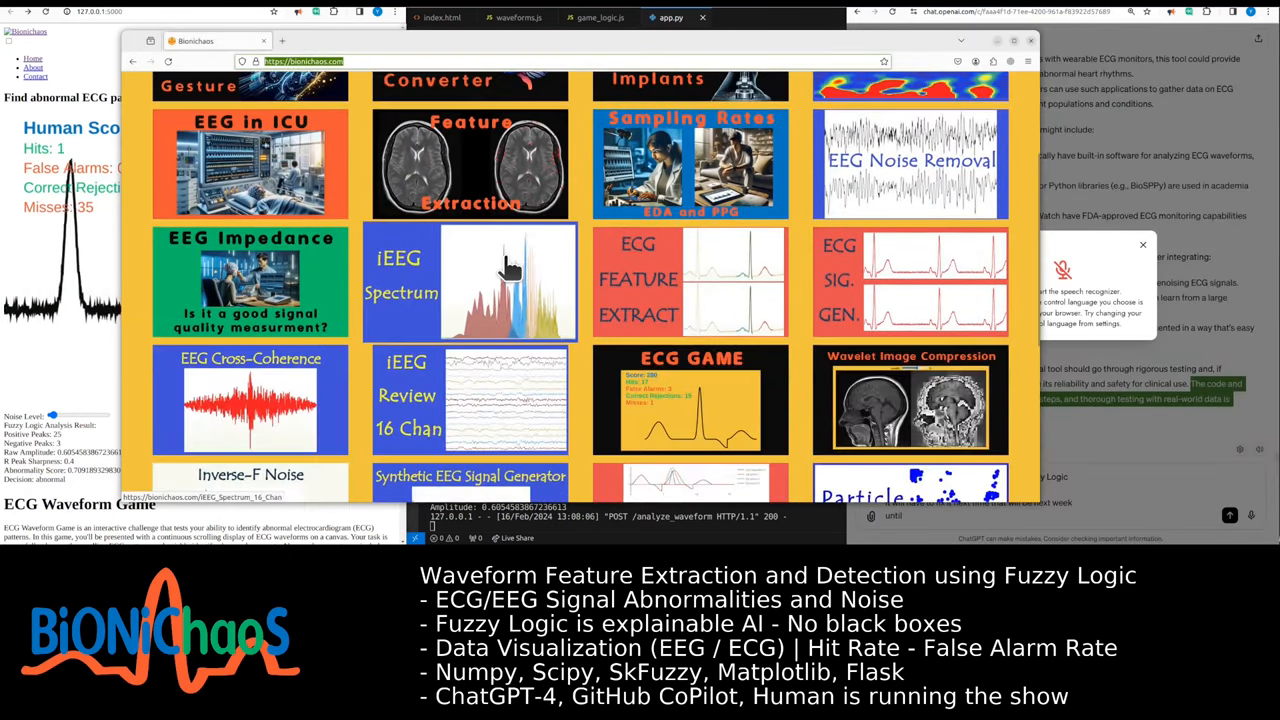
scroll(down, 3)
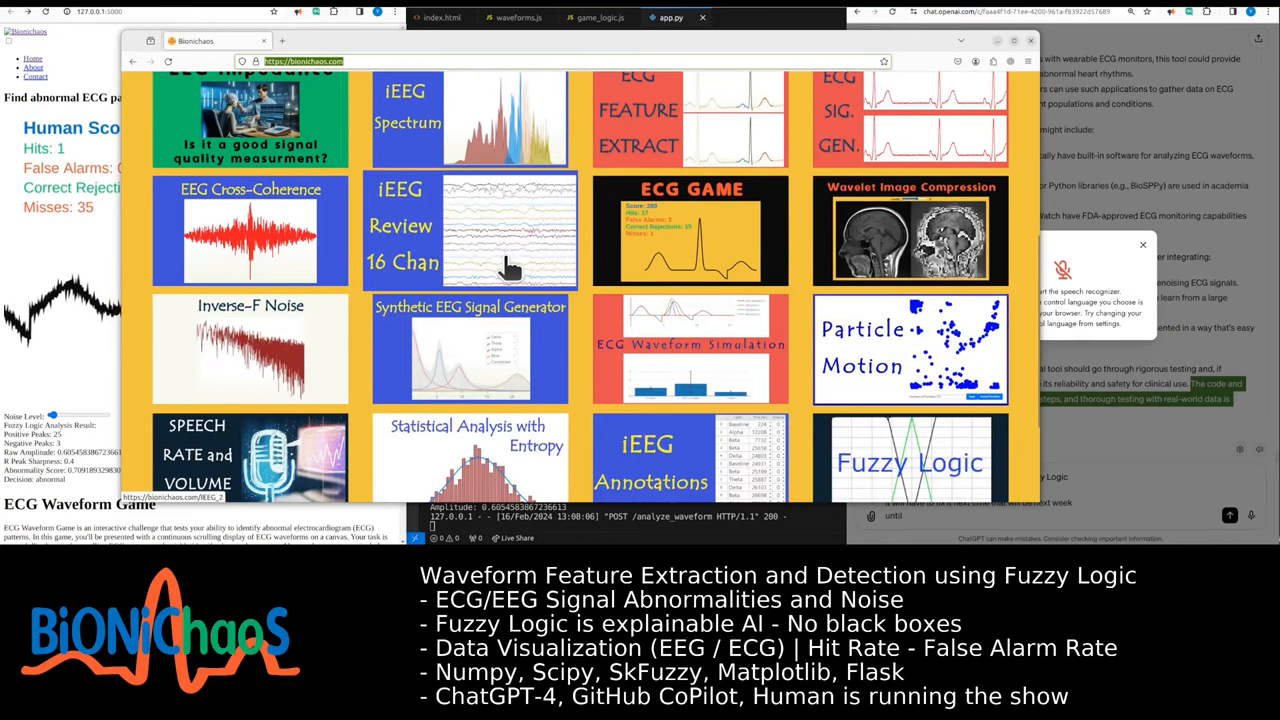
scroll(up, 3)
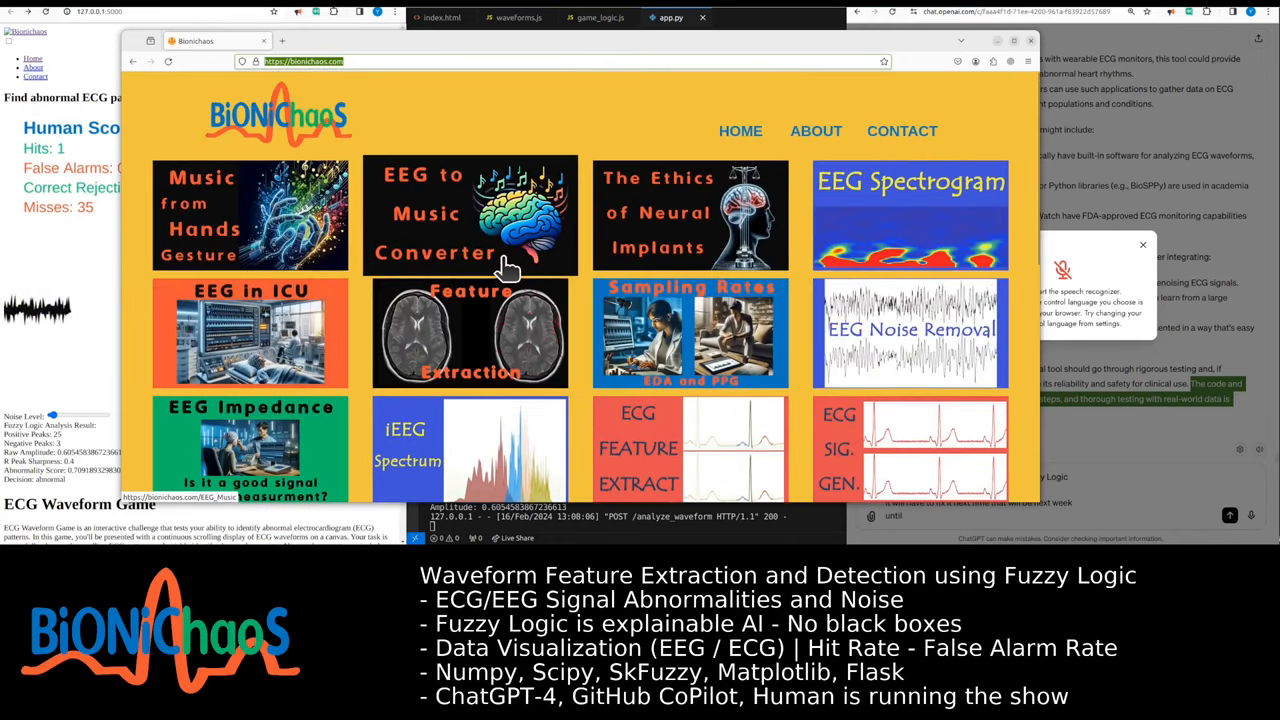